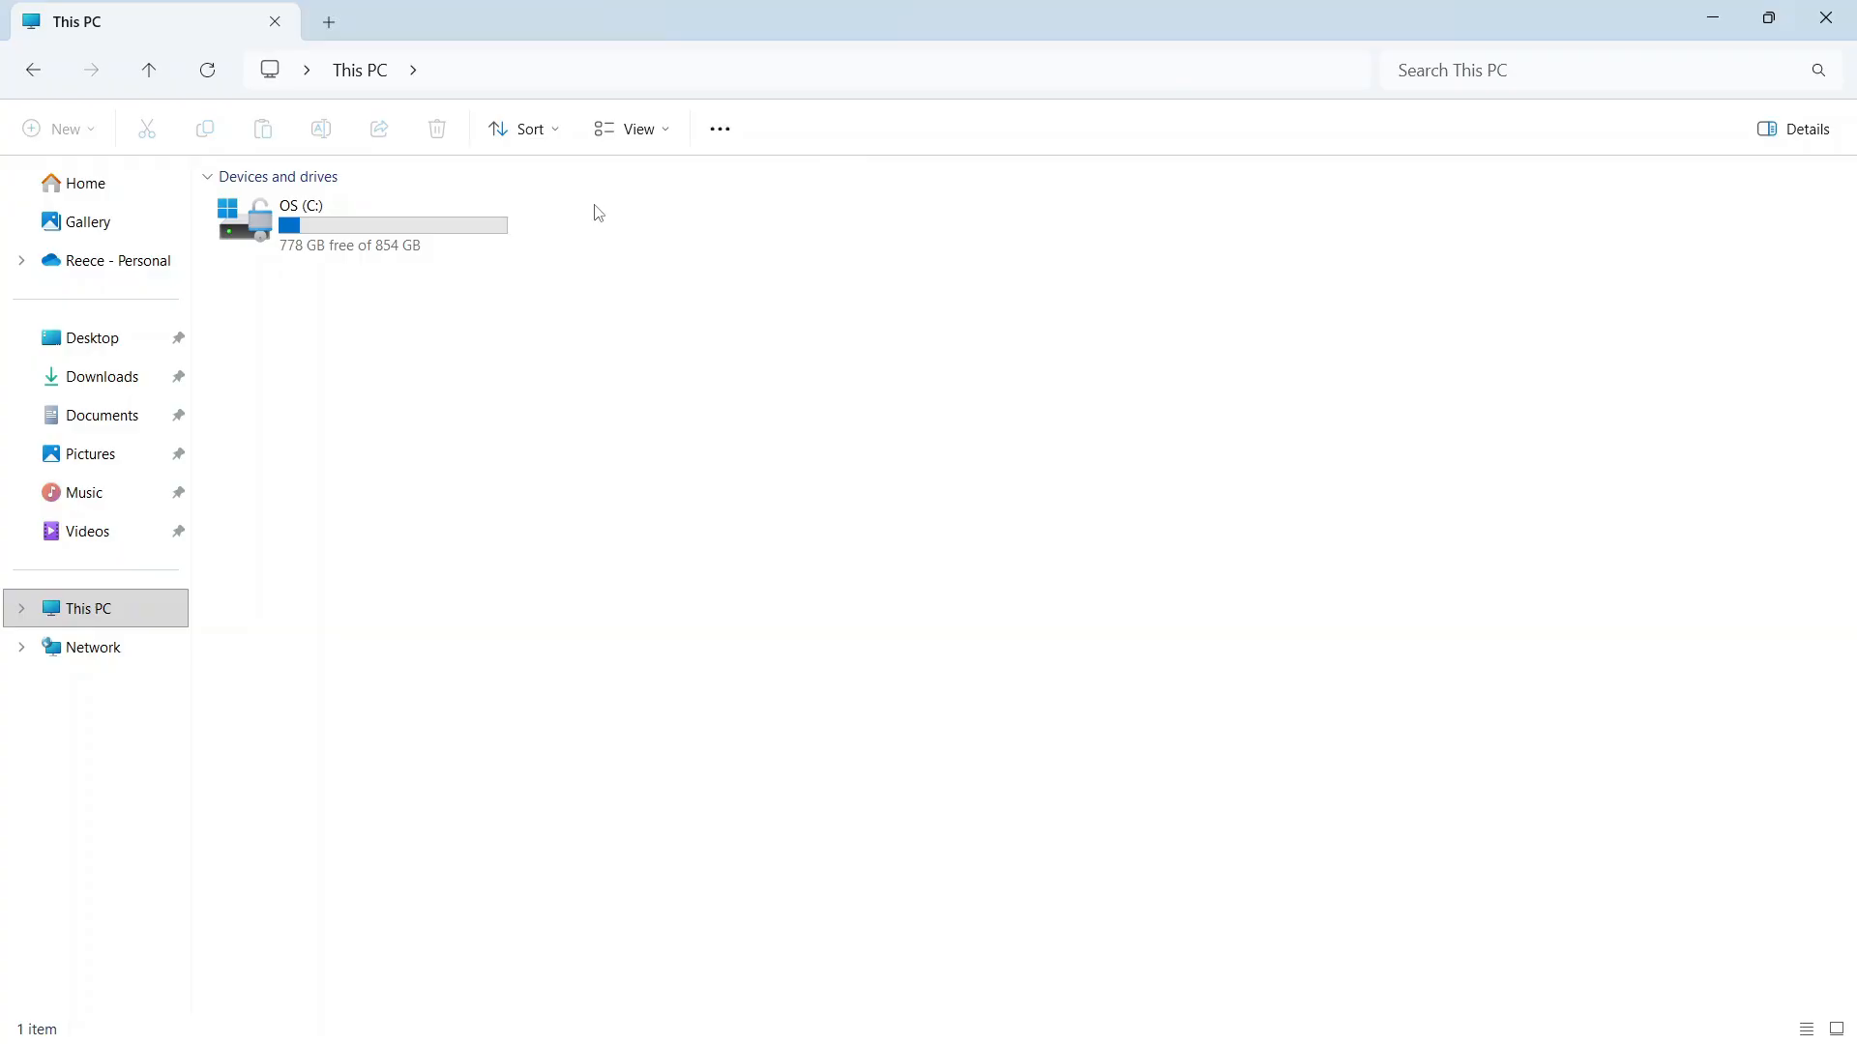
mouse_move(561, 252)
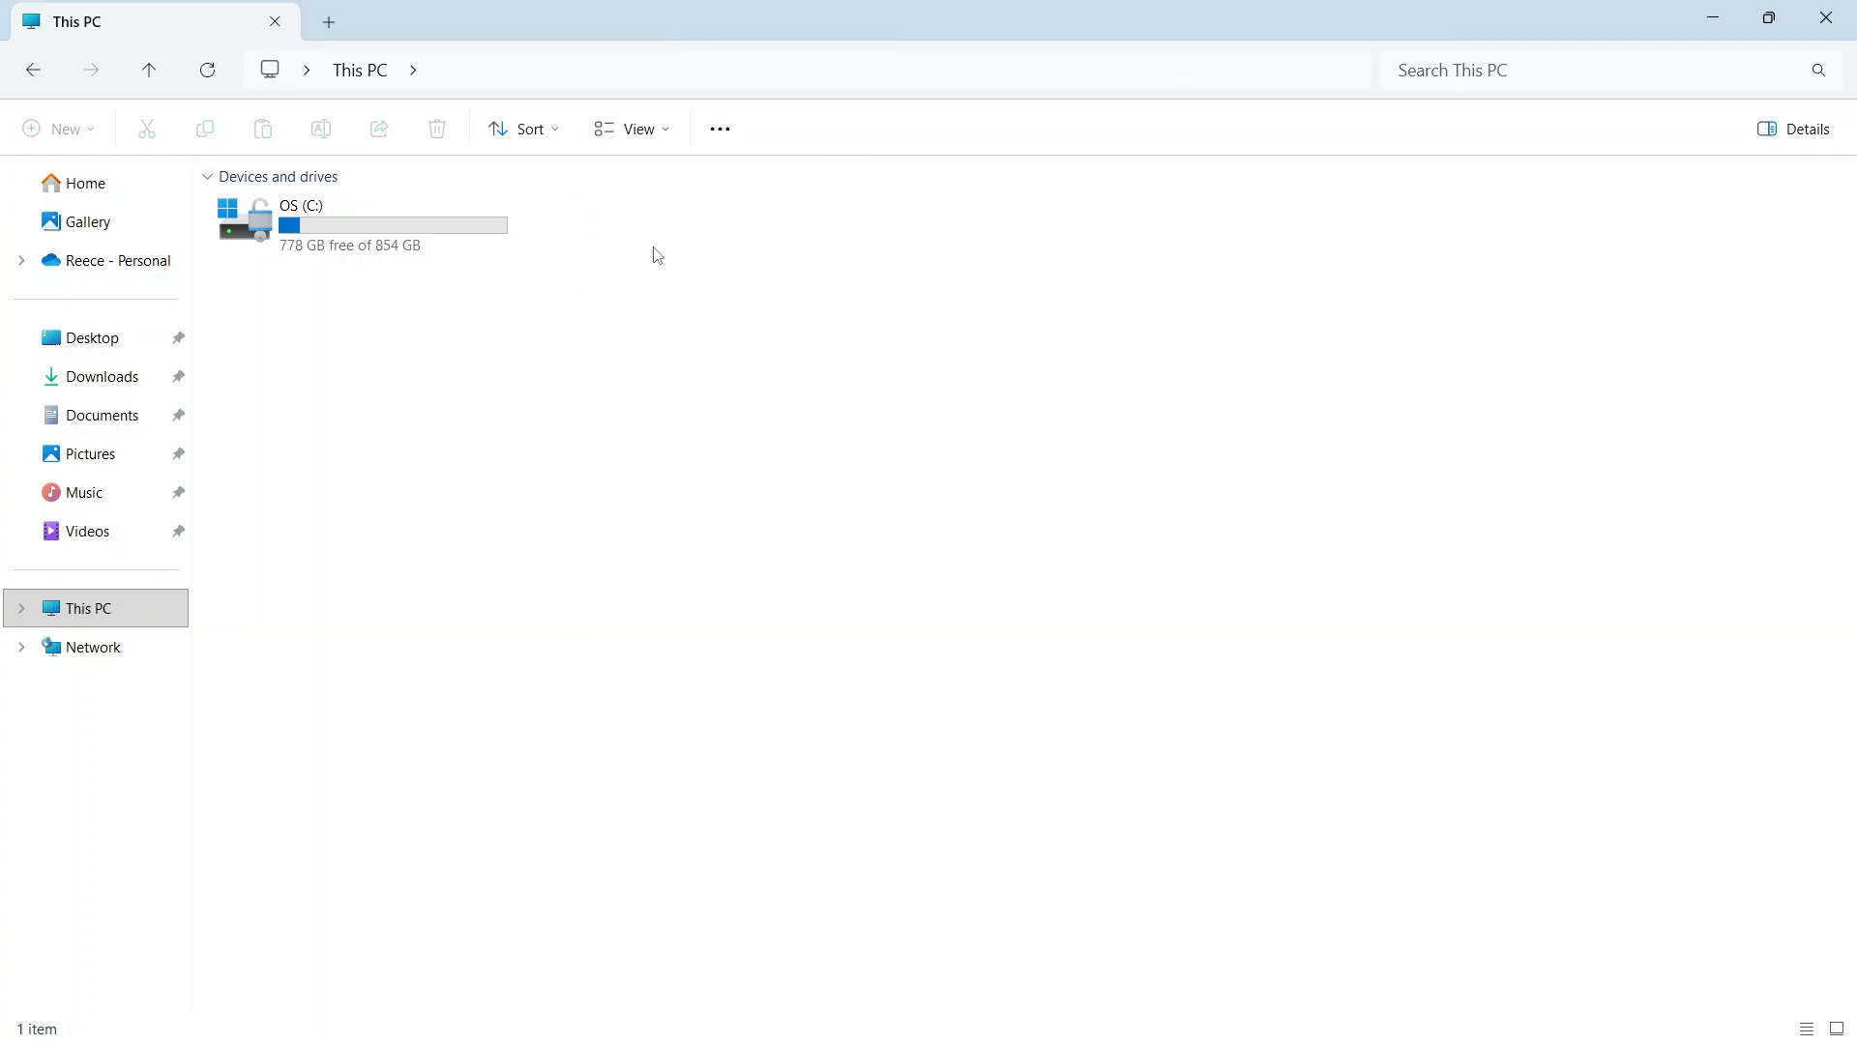
Search Start for 'part' and launch Disk Management via 'Create and format hard disk partitions'
left_click(361, 226)
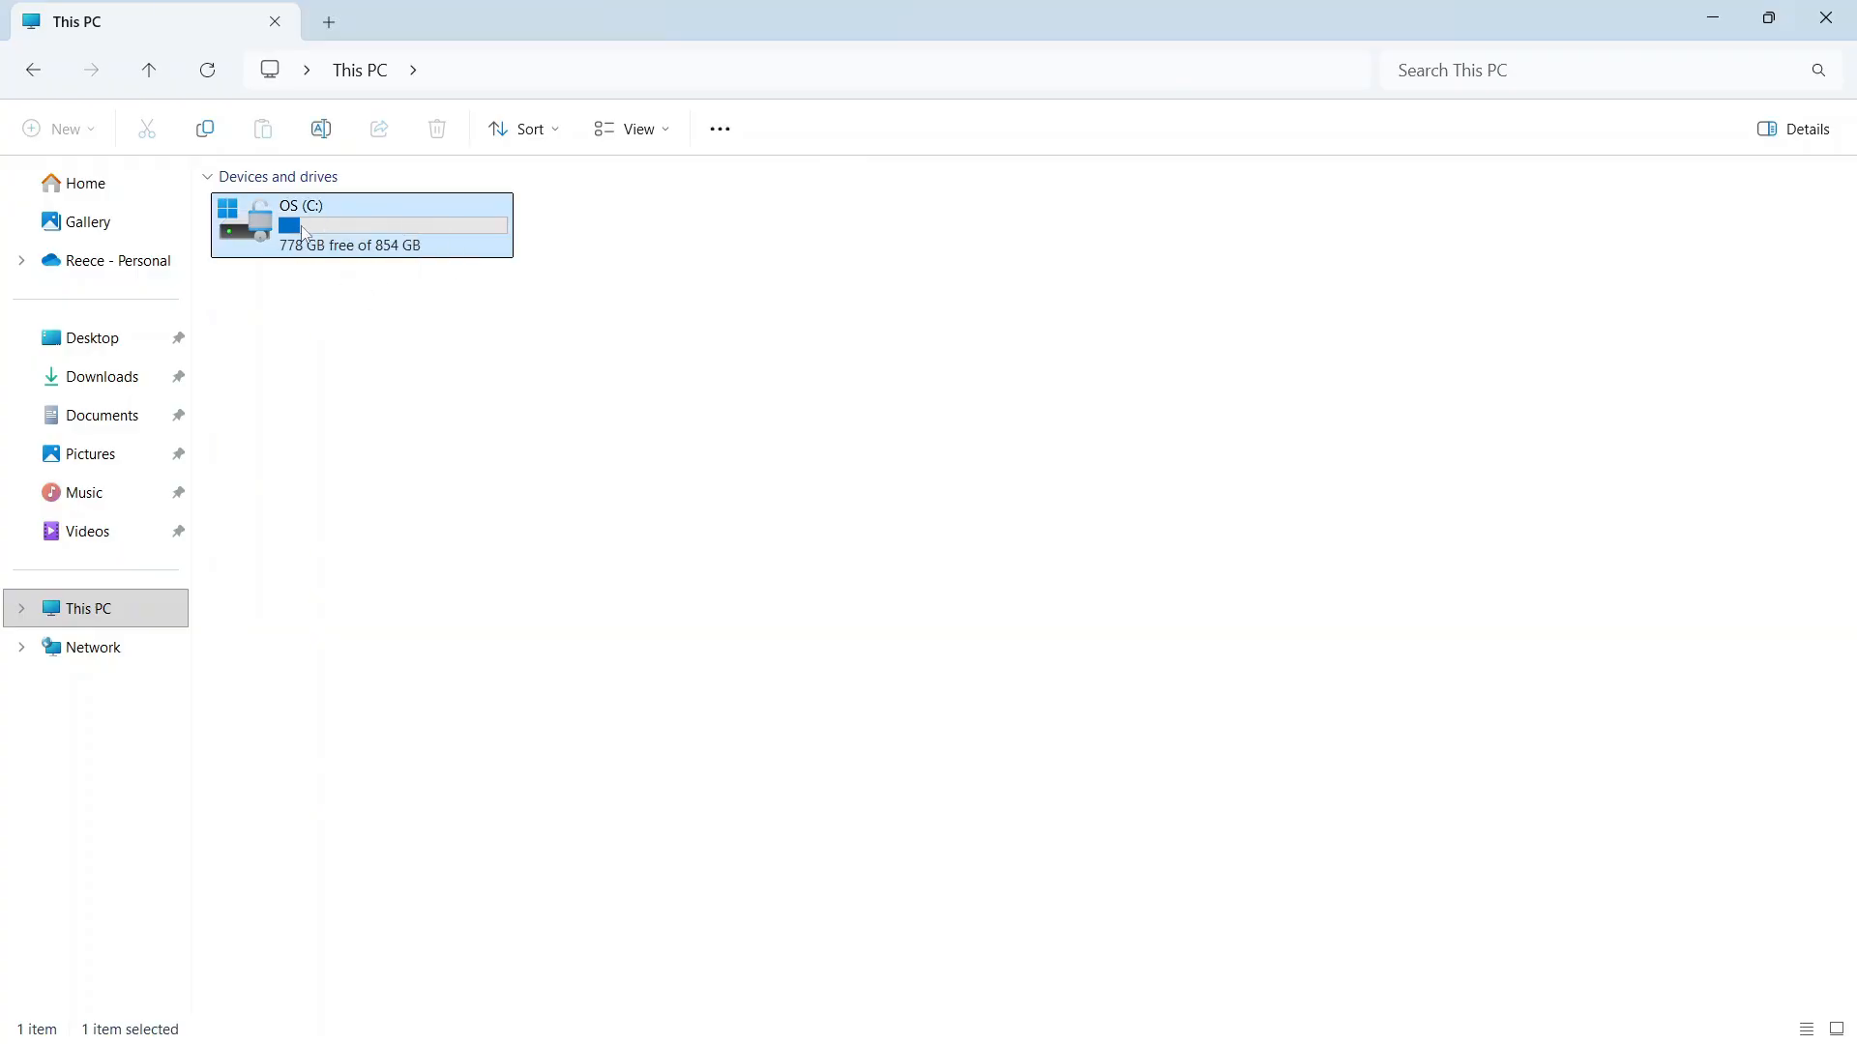
left_click(624, 252)
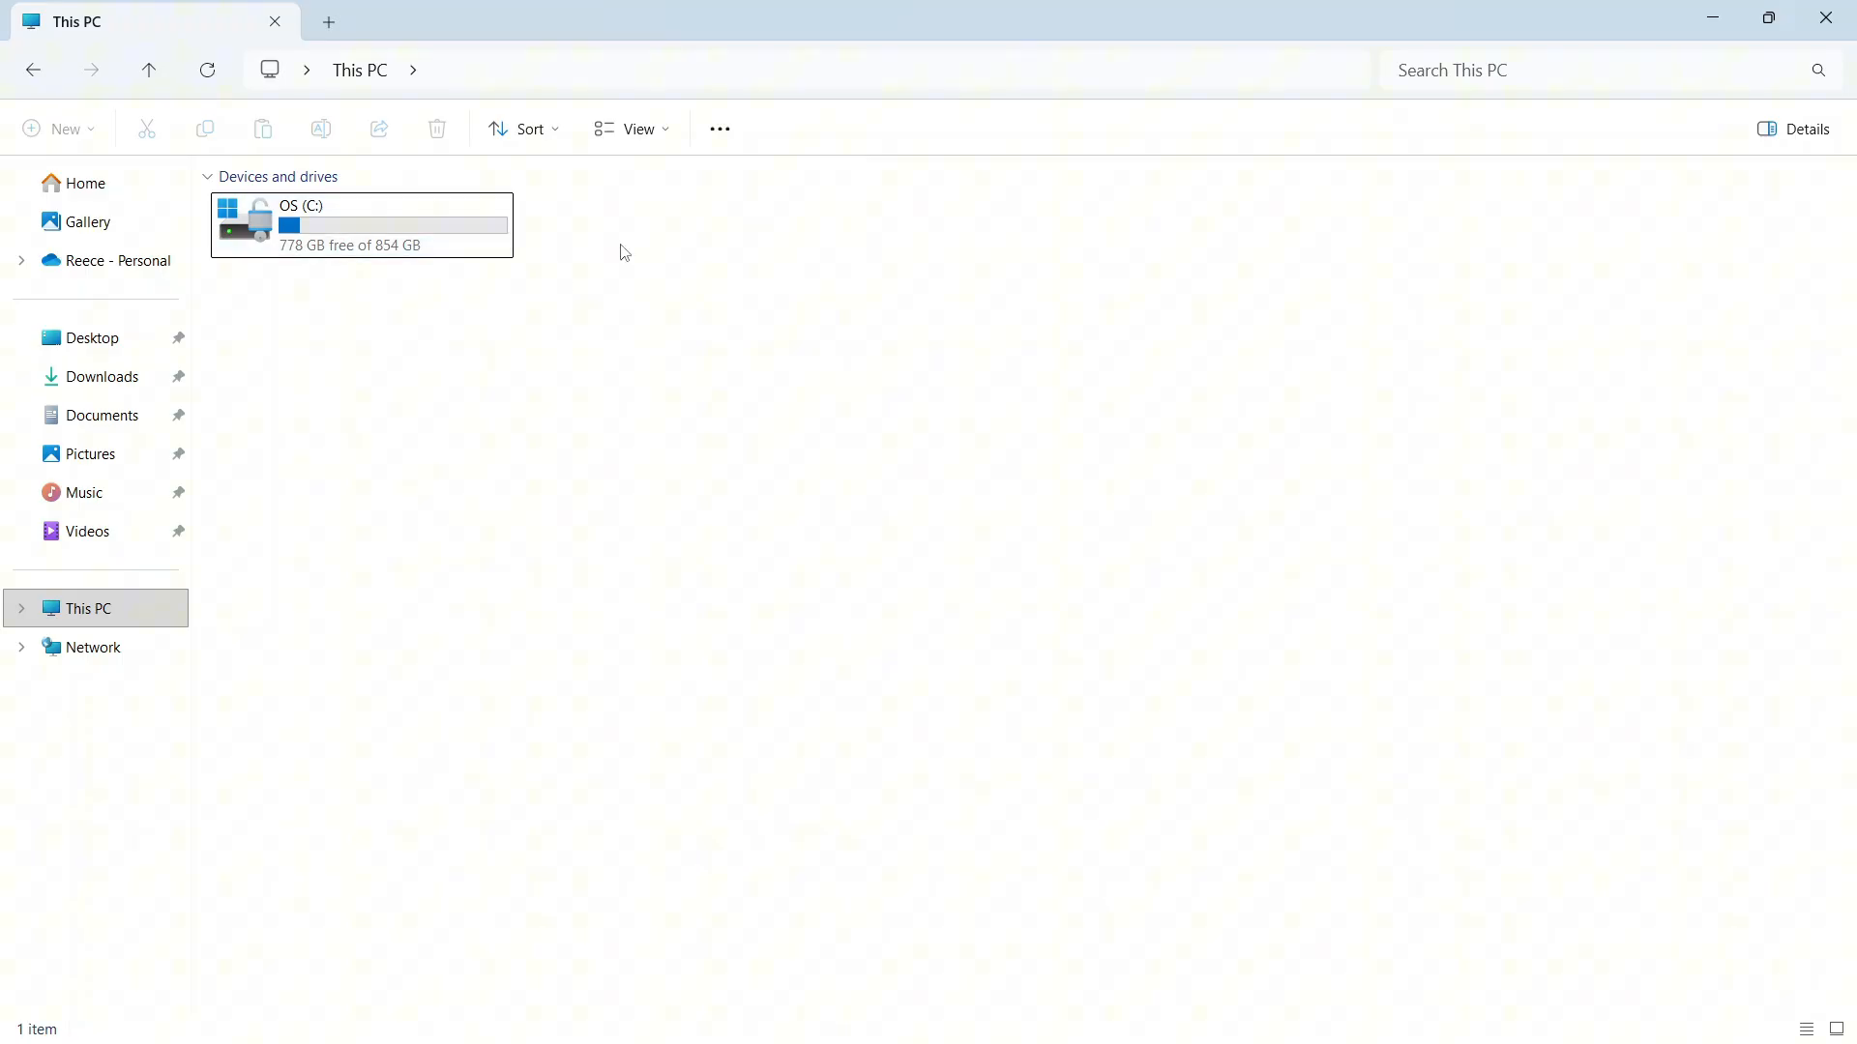
mouse_move(1795, 15)
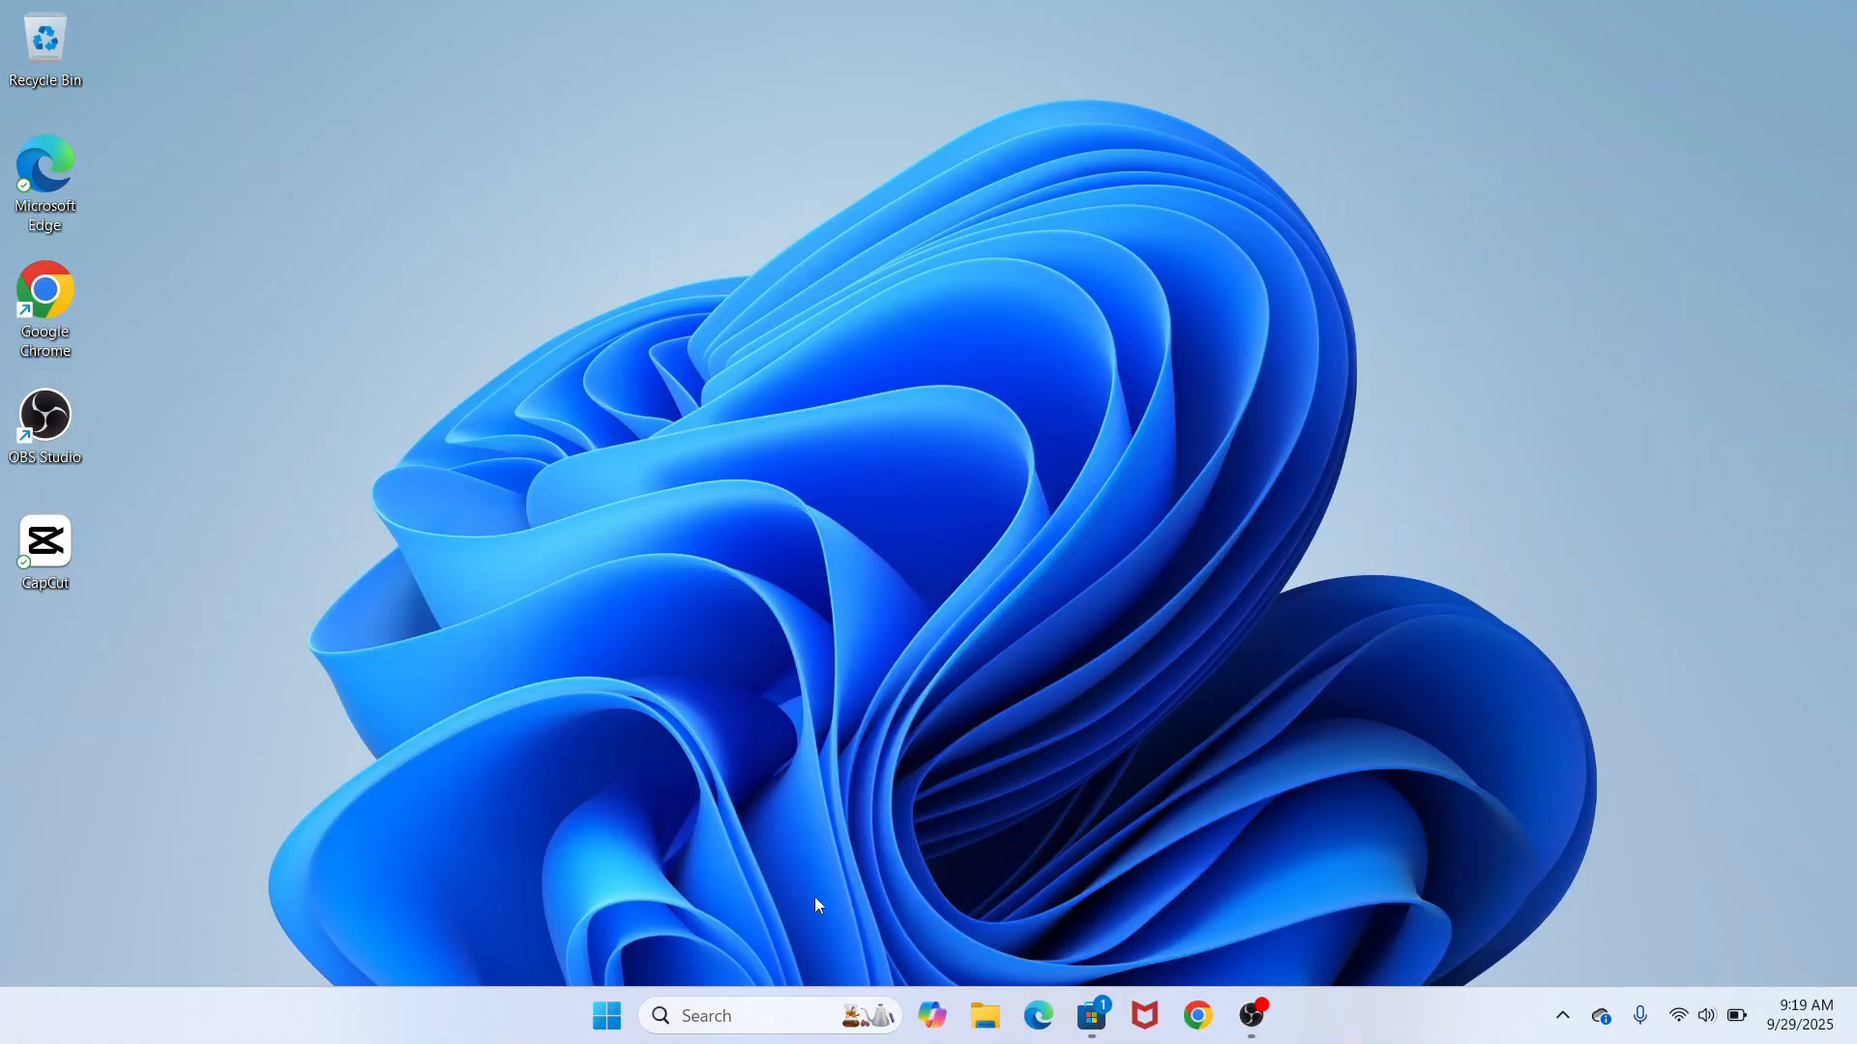
type("part")
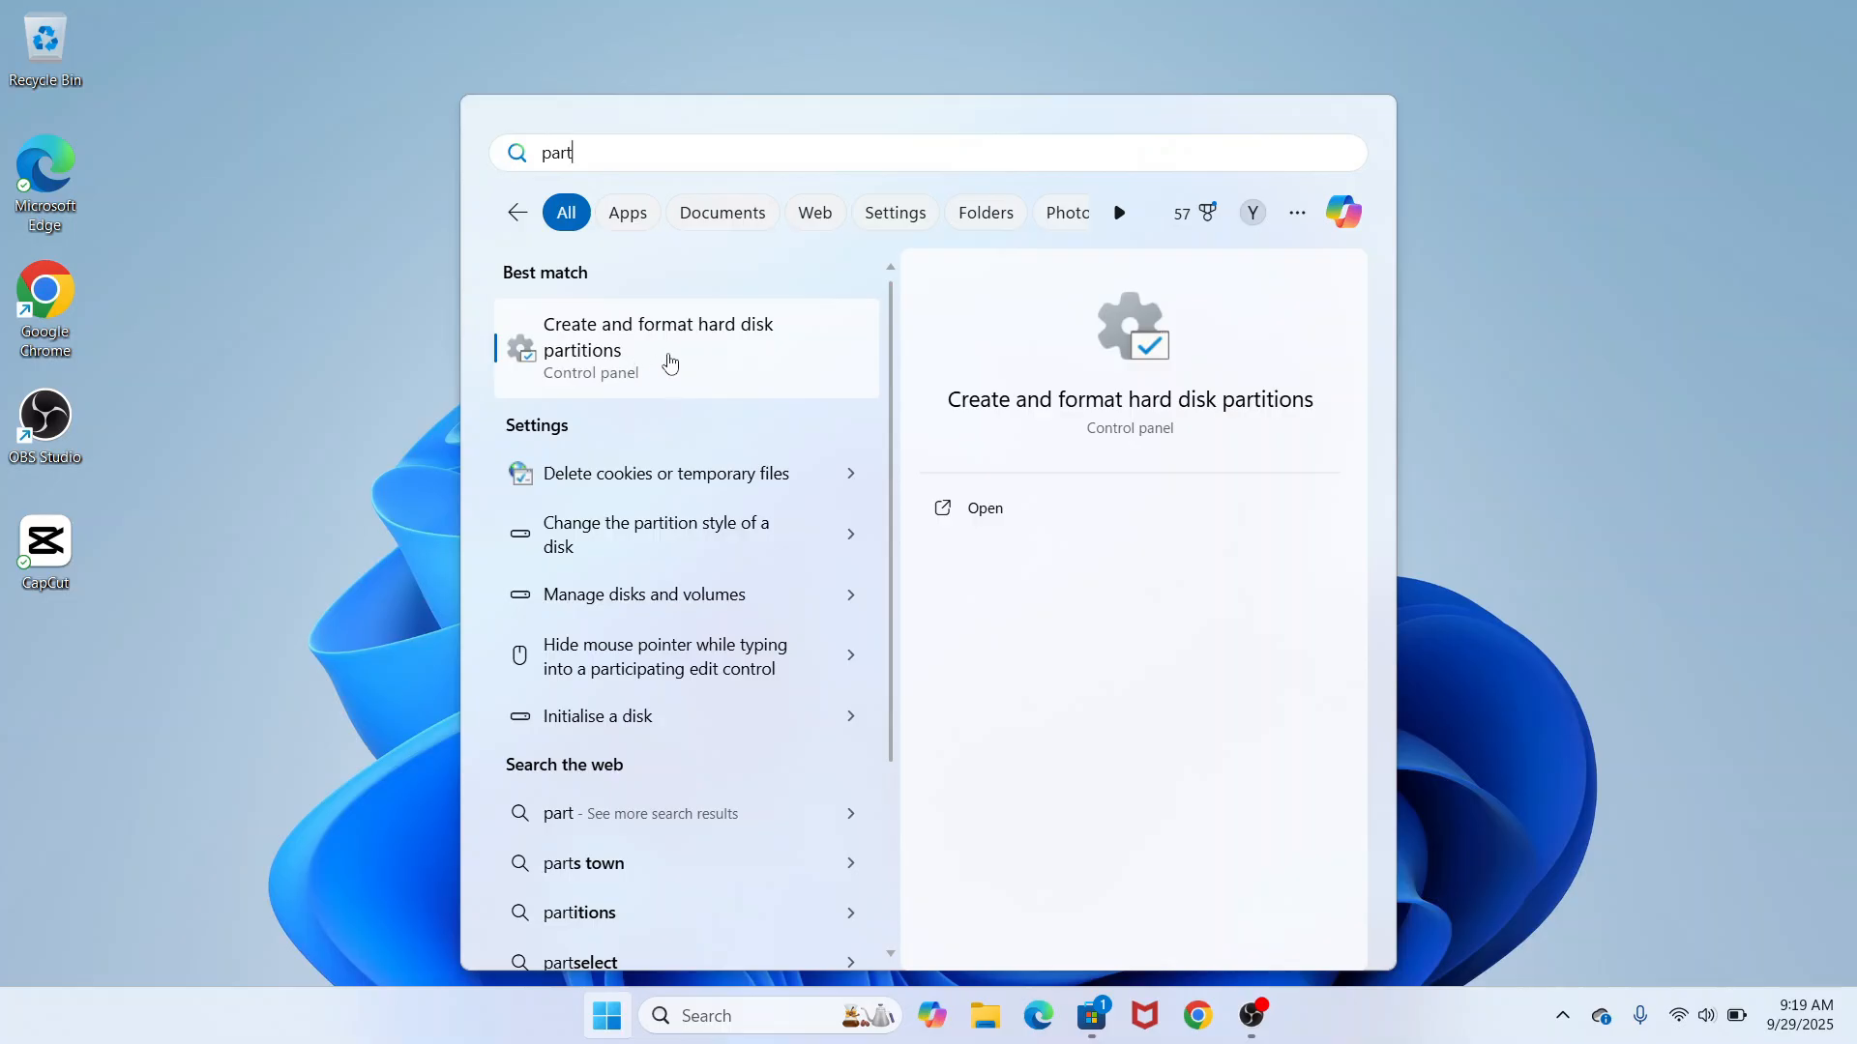
mouse_move(703, 360)
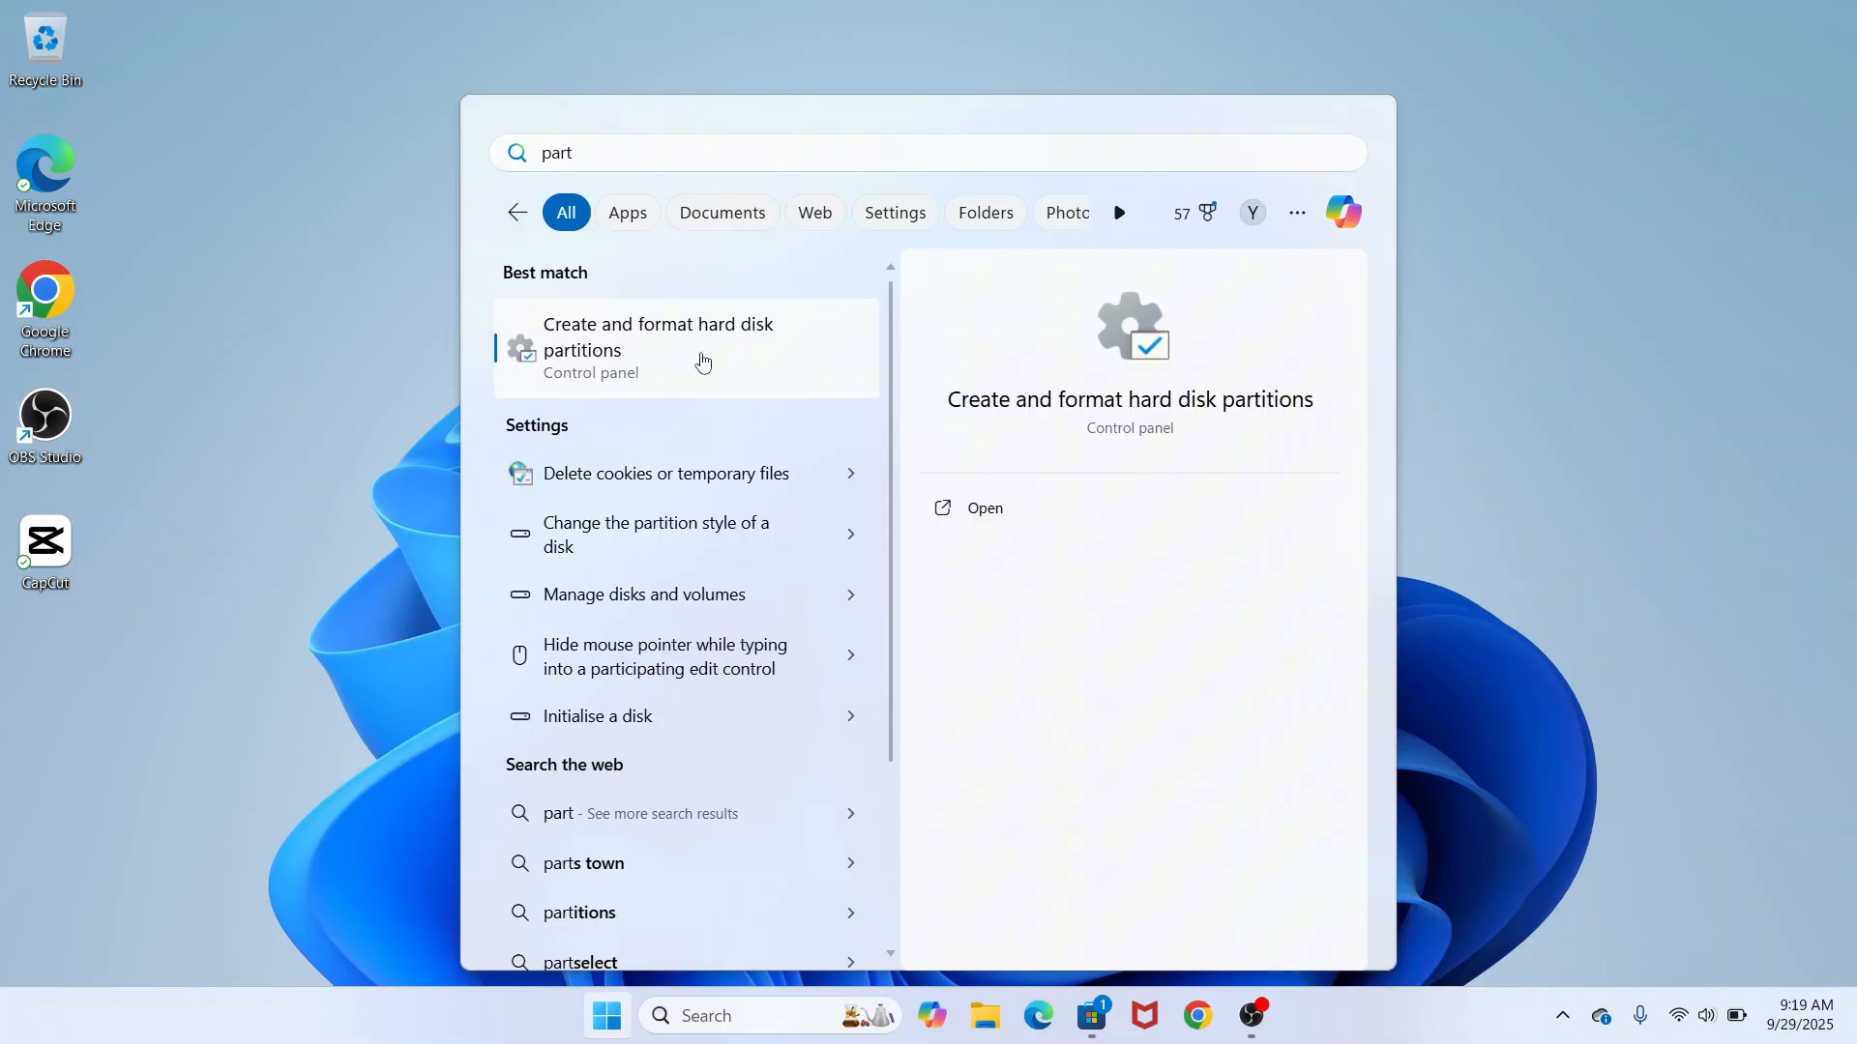
left_click(658, 337)
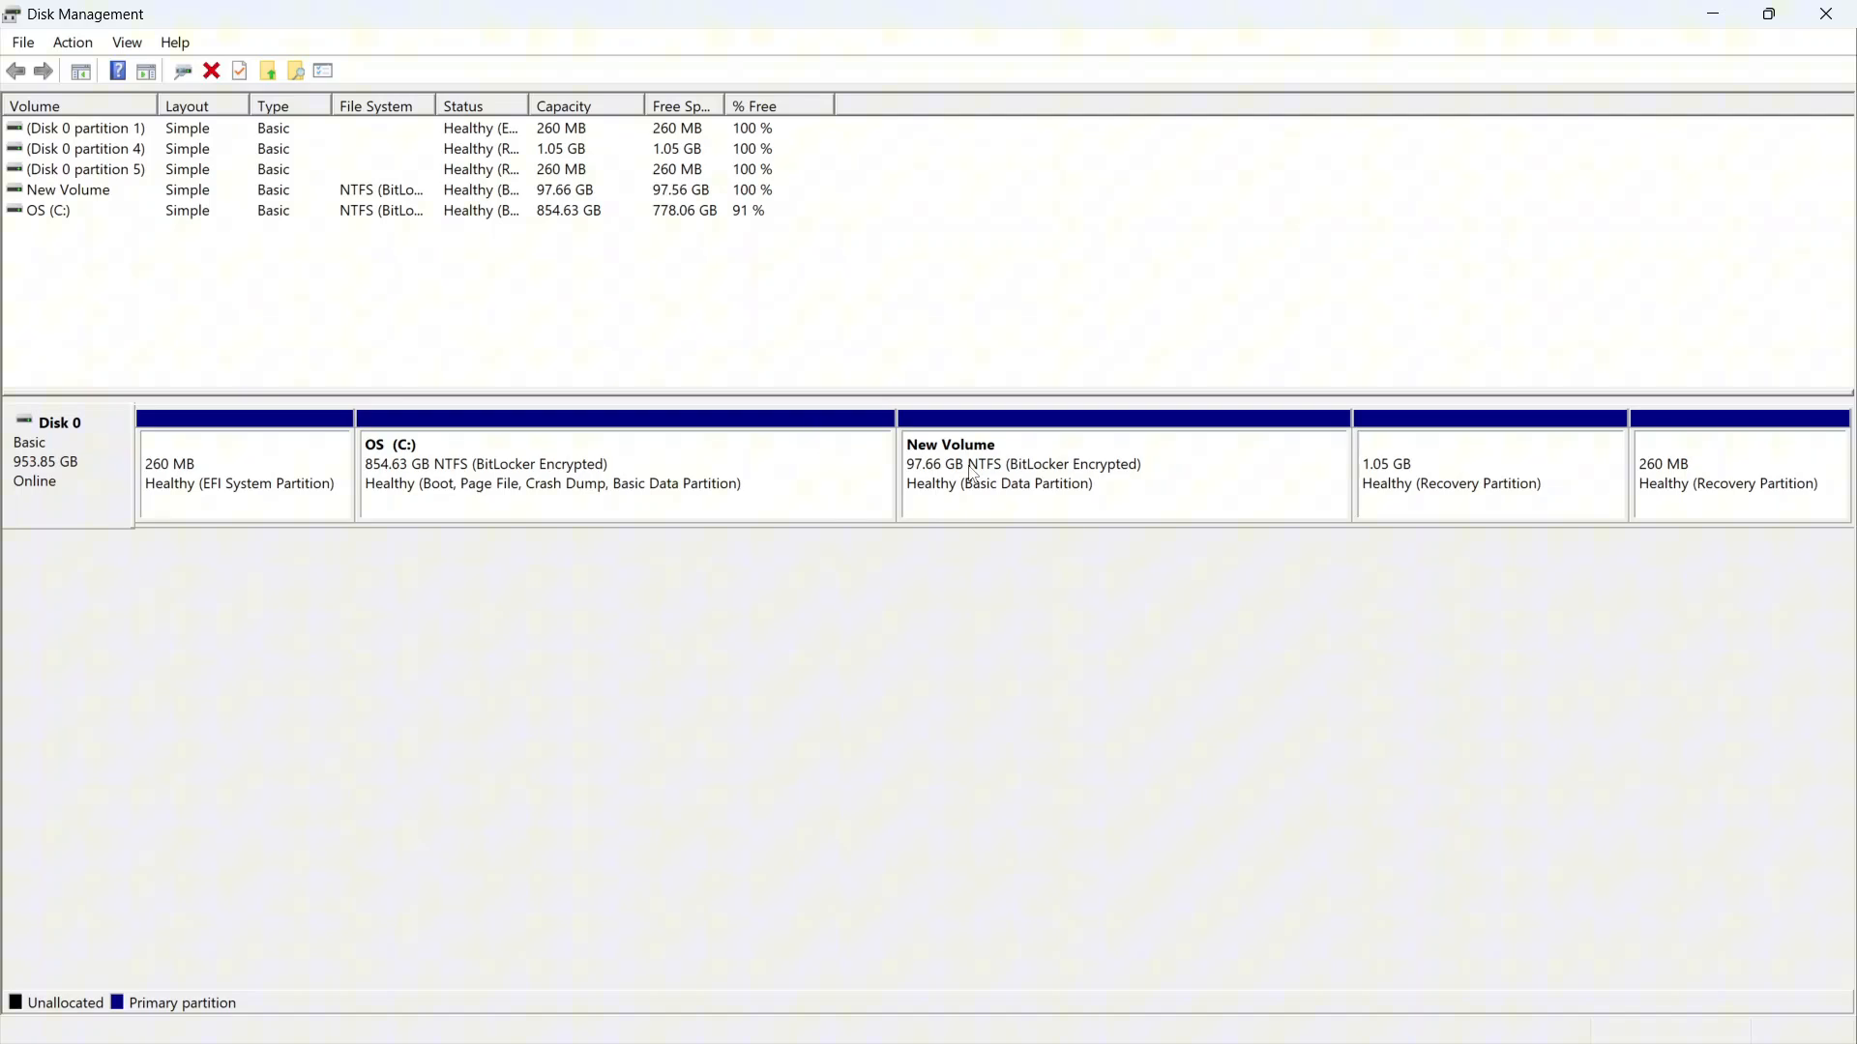
Select the 97.66 GB New Volume block on Disk 0
left_click(1121, 471)
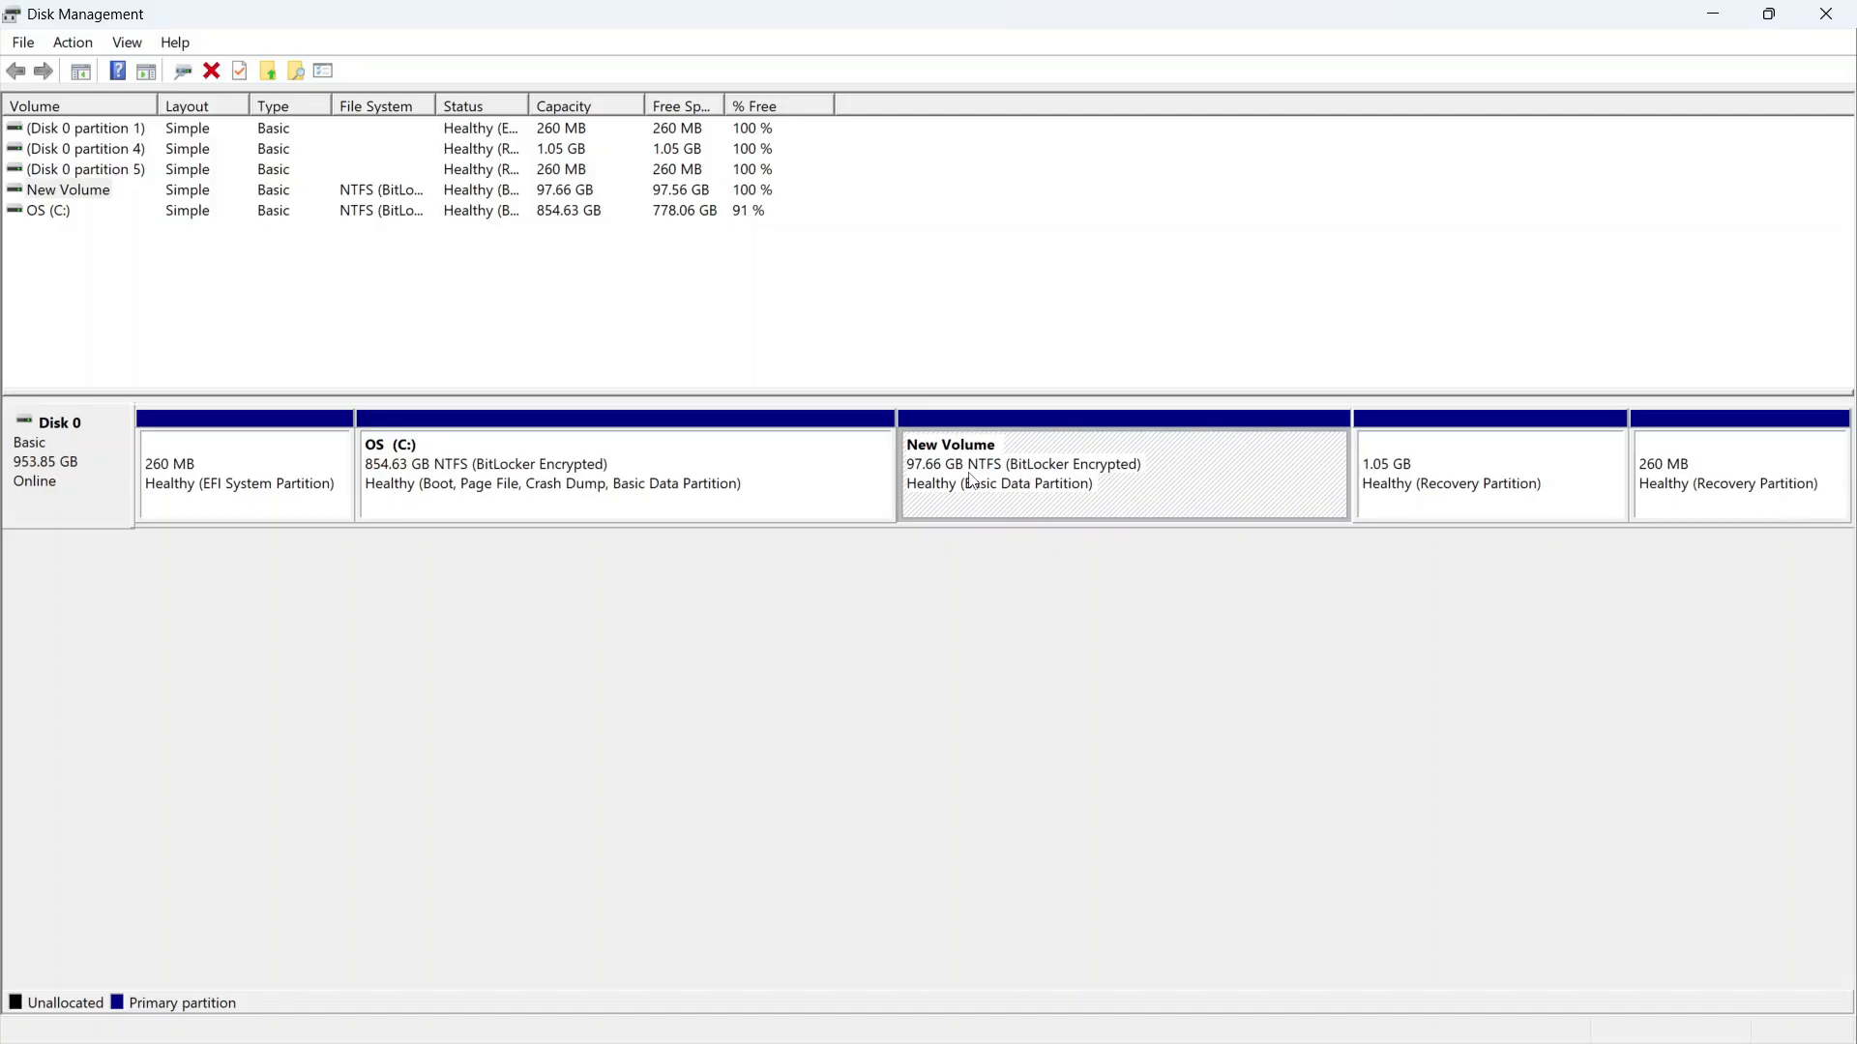
Add drive letter D to New Volume through Change Drive Letter and Paths
right_click(1065, 474)
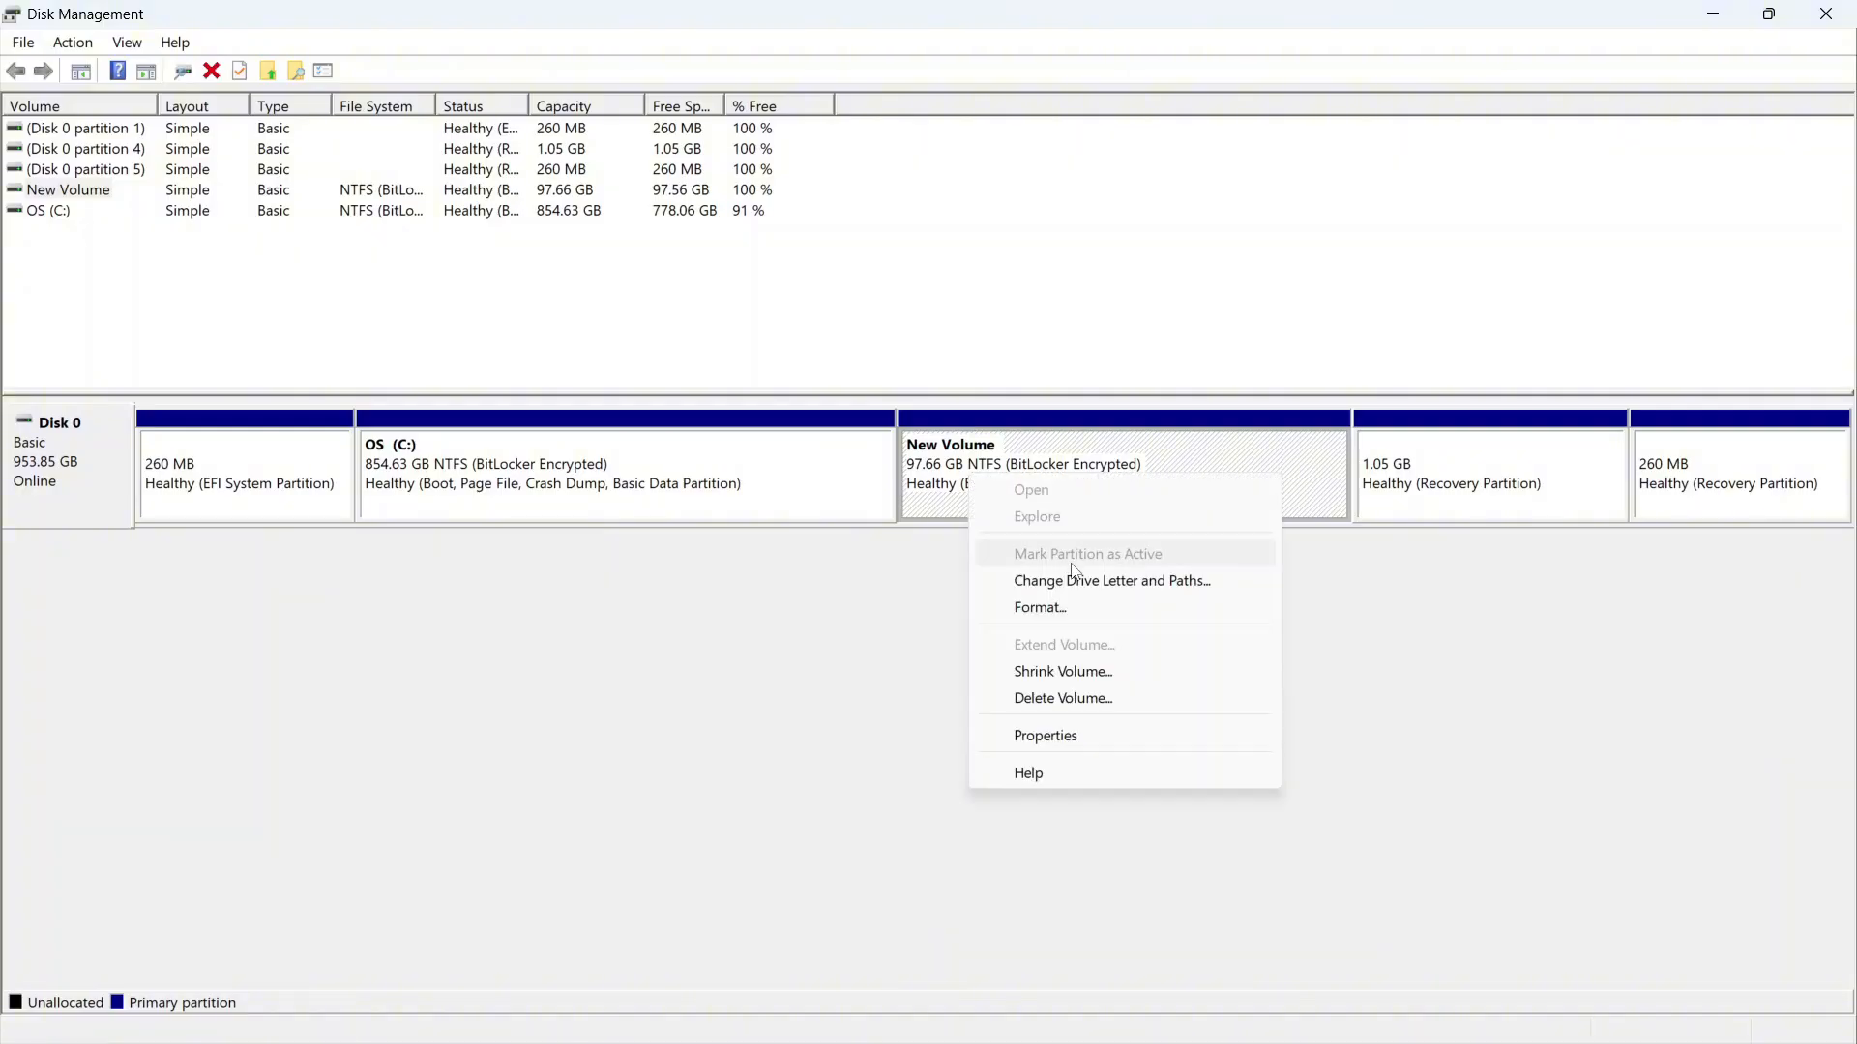
left_click(1112, 580)
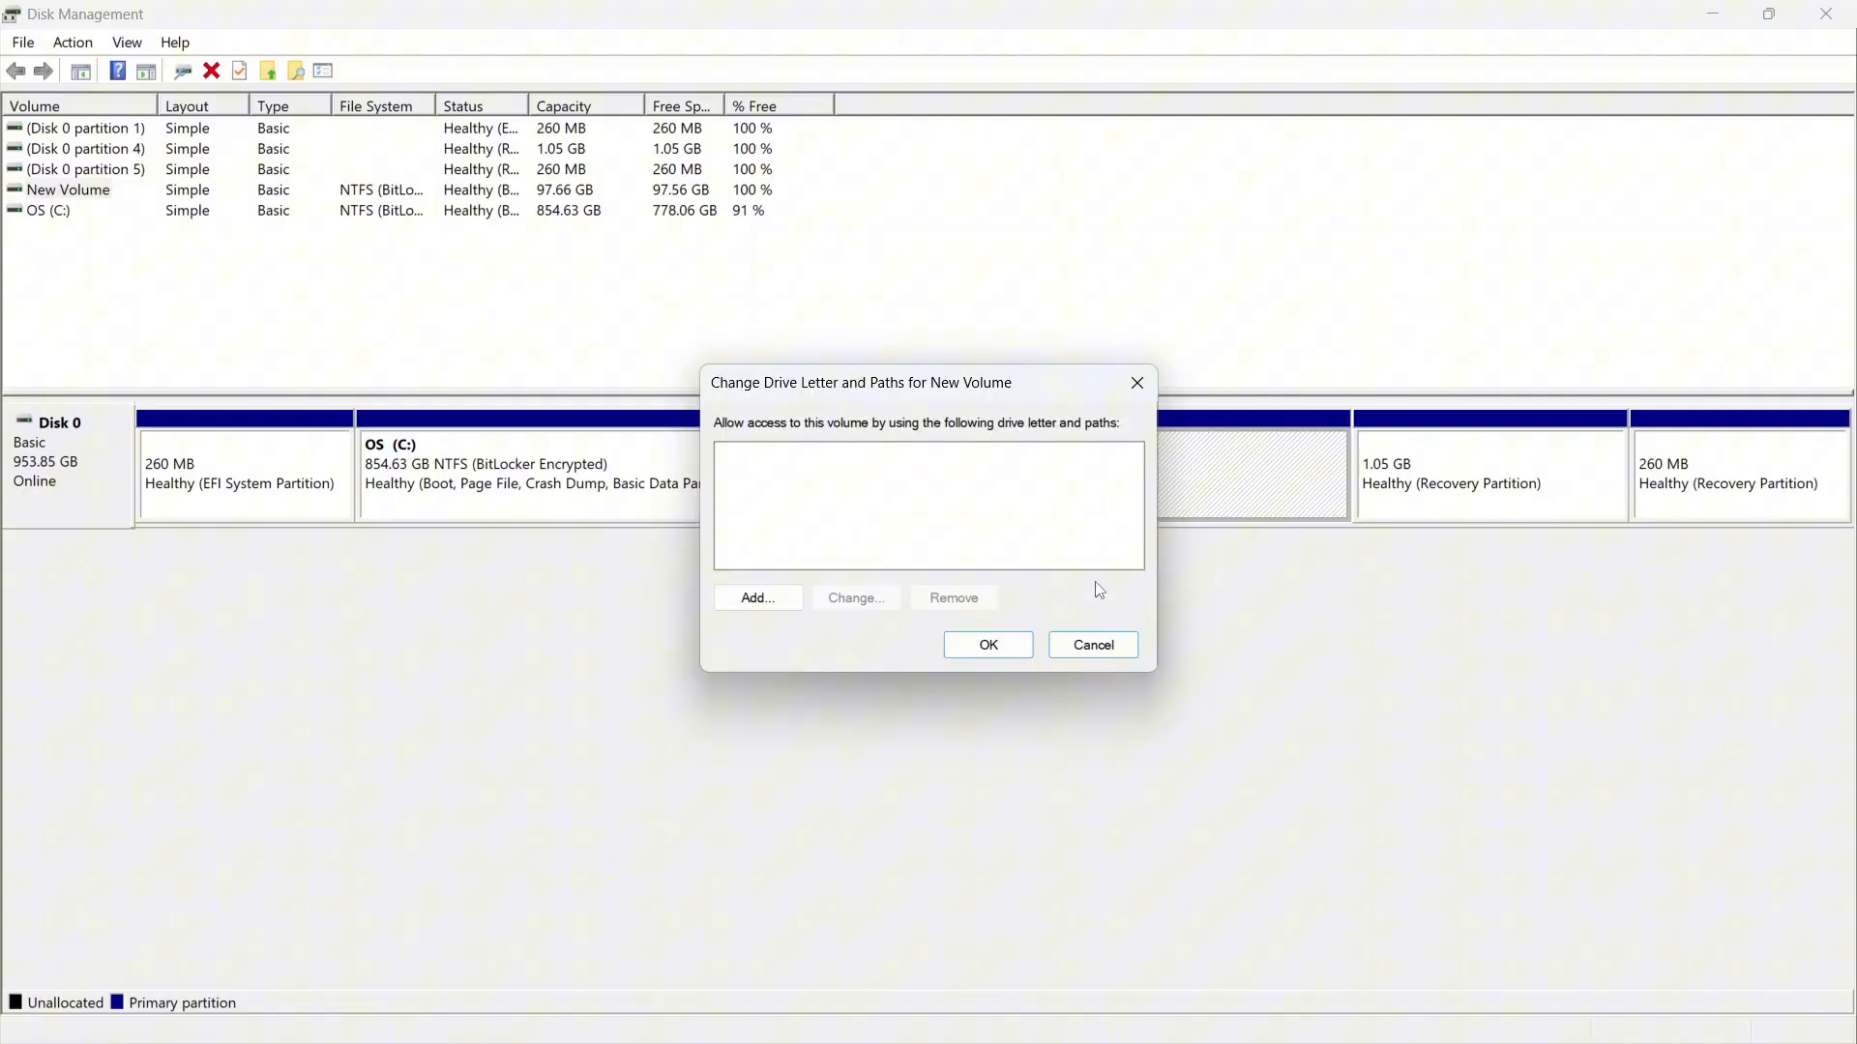
left_click(756, 596)
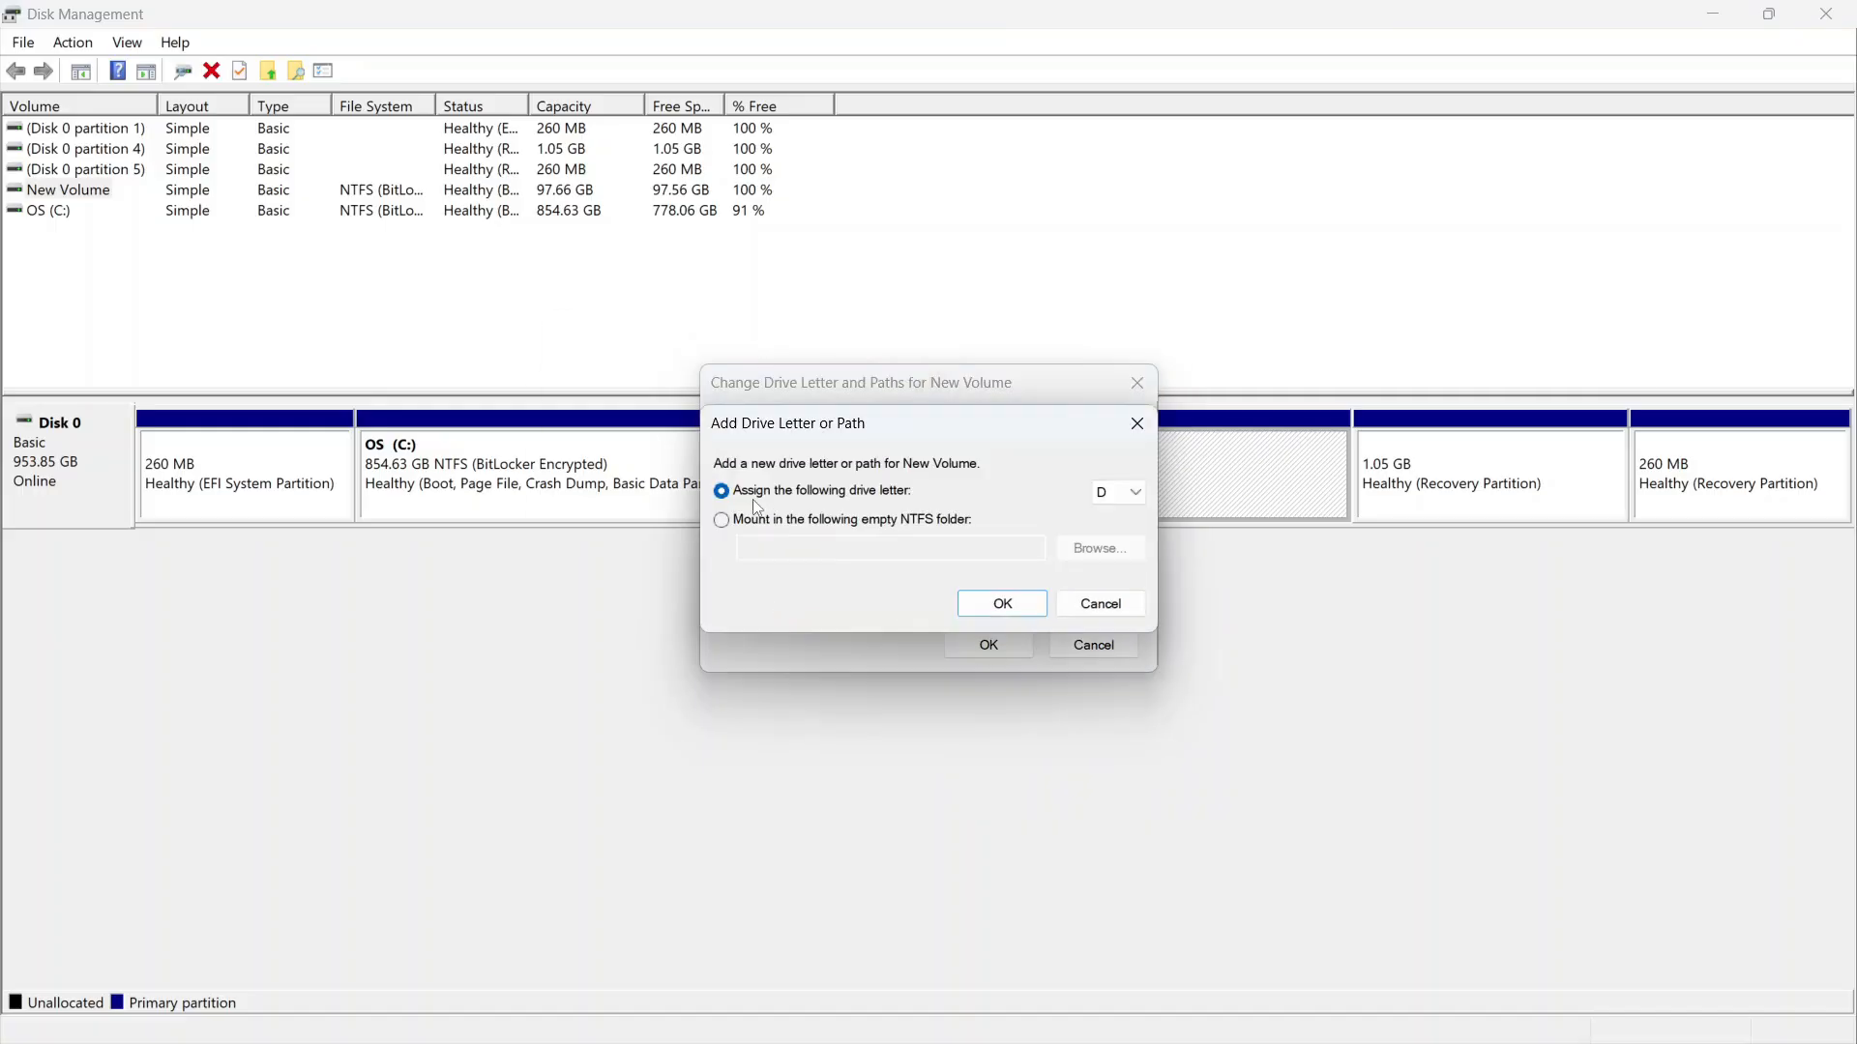
mouse_move(969, 501)
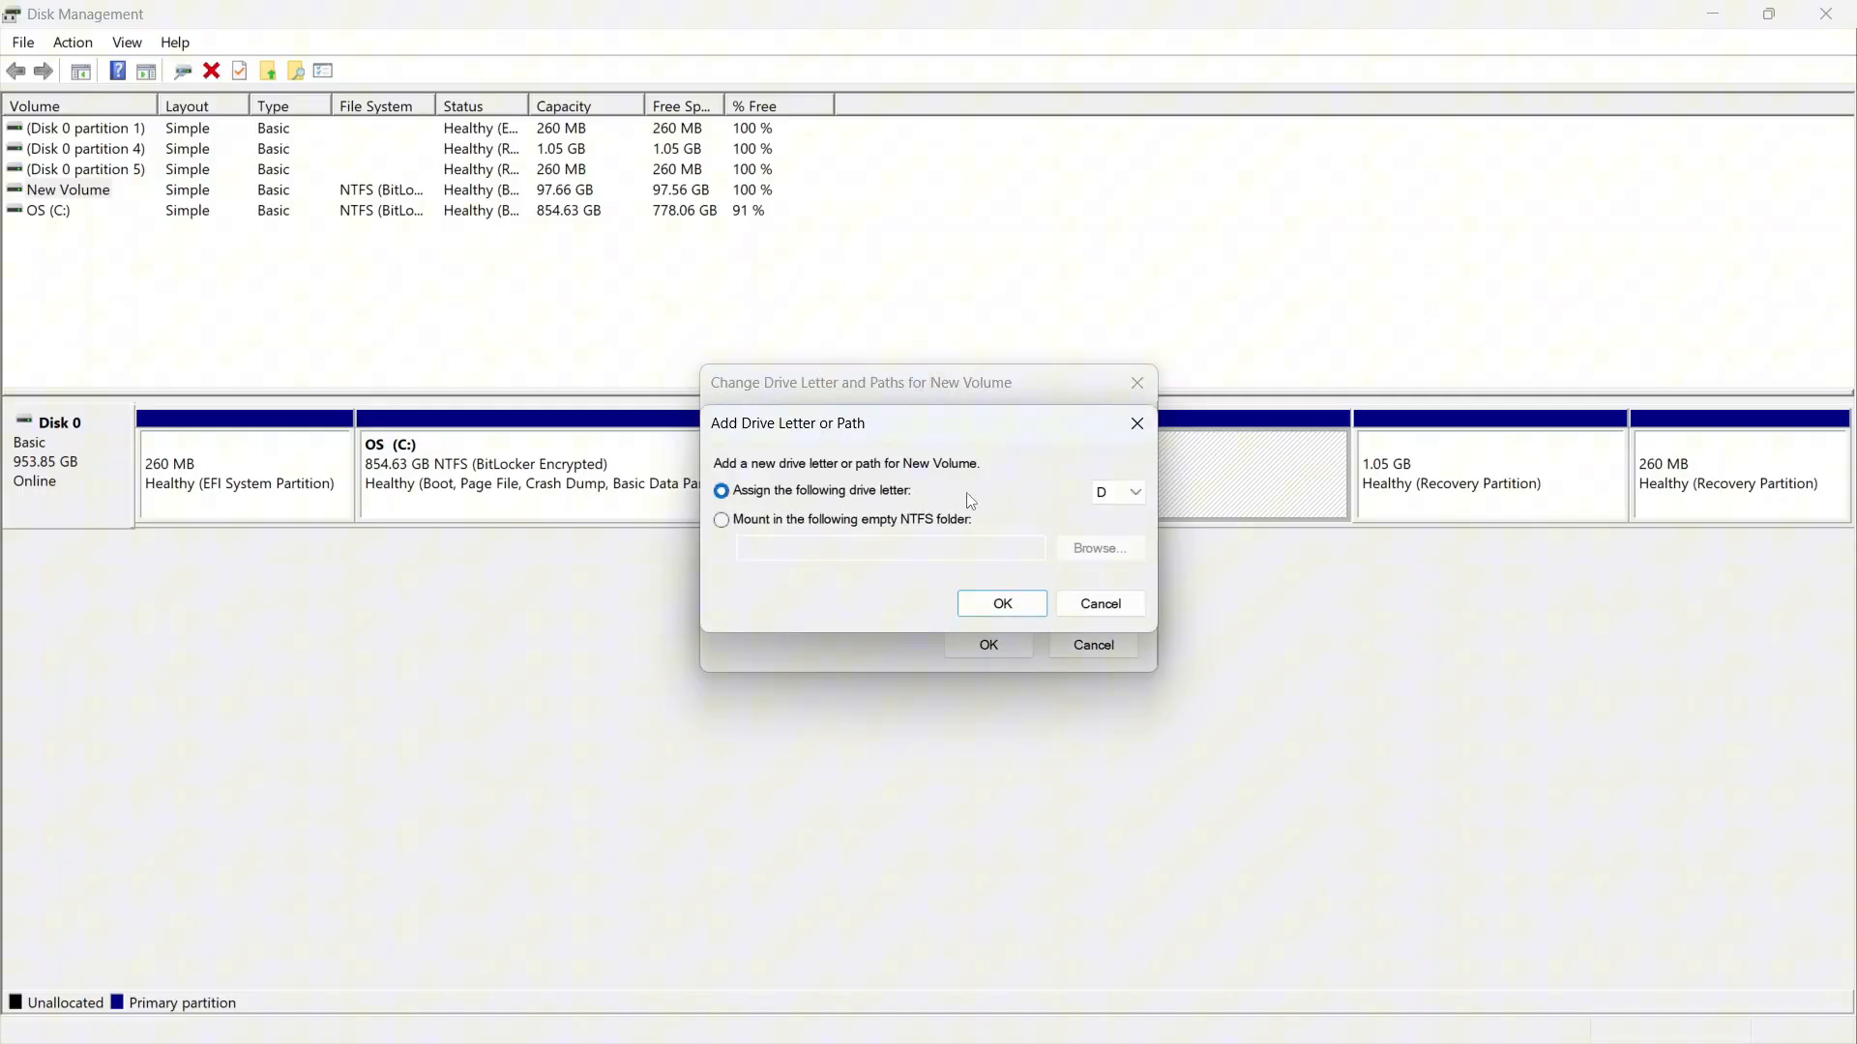
left_click(1130, 491)
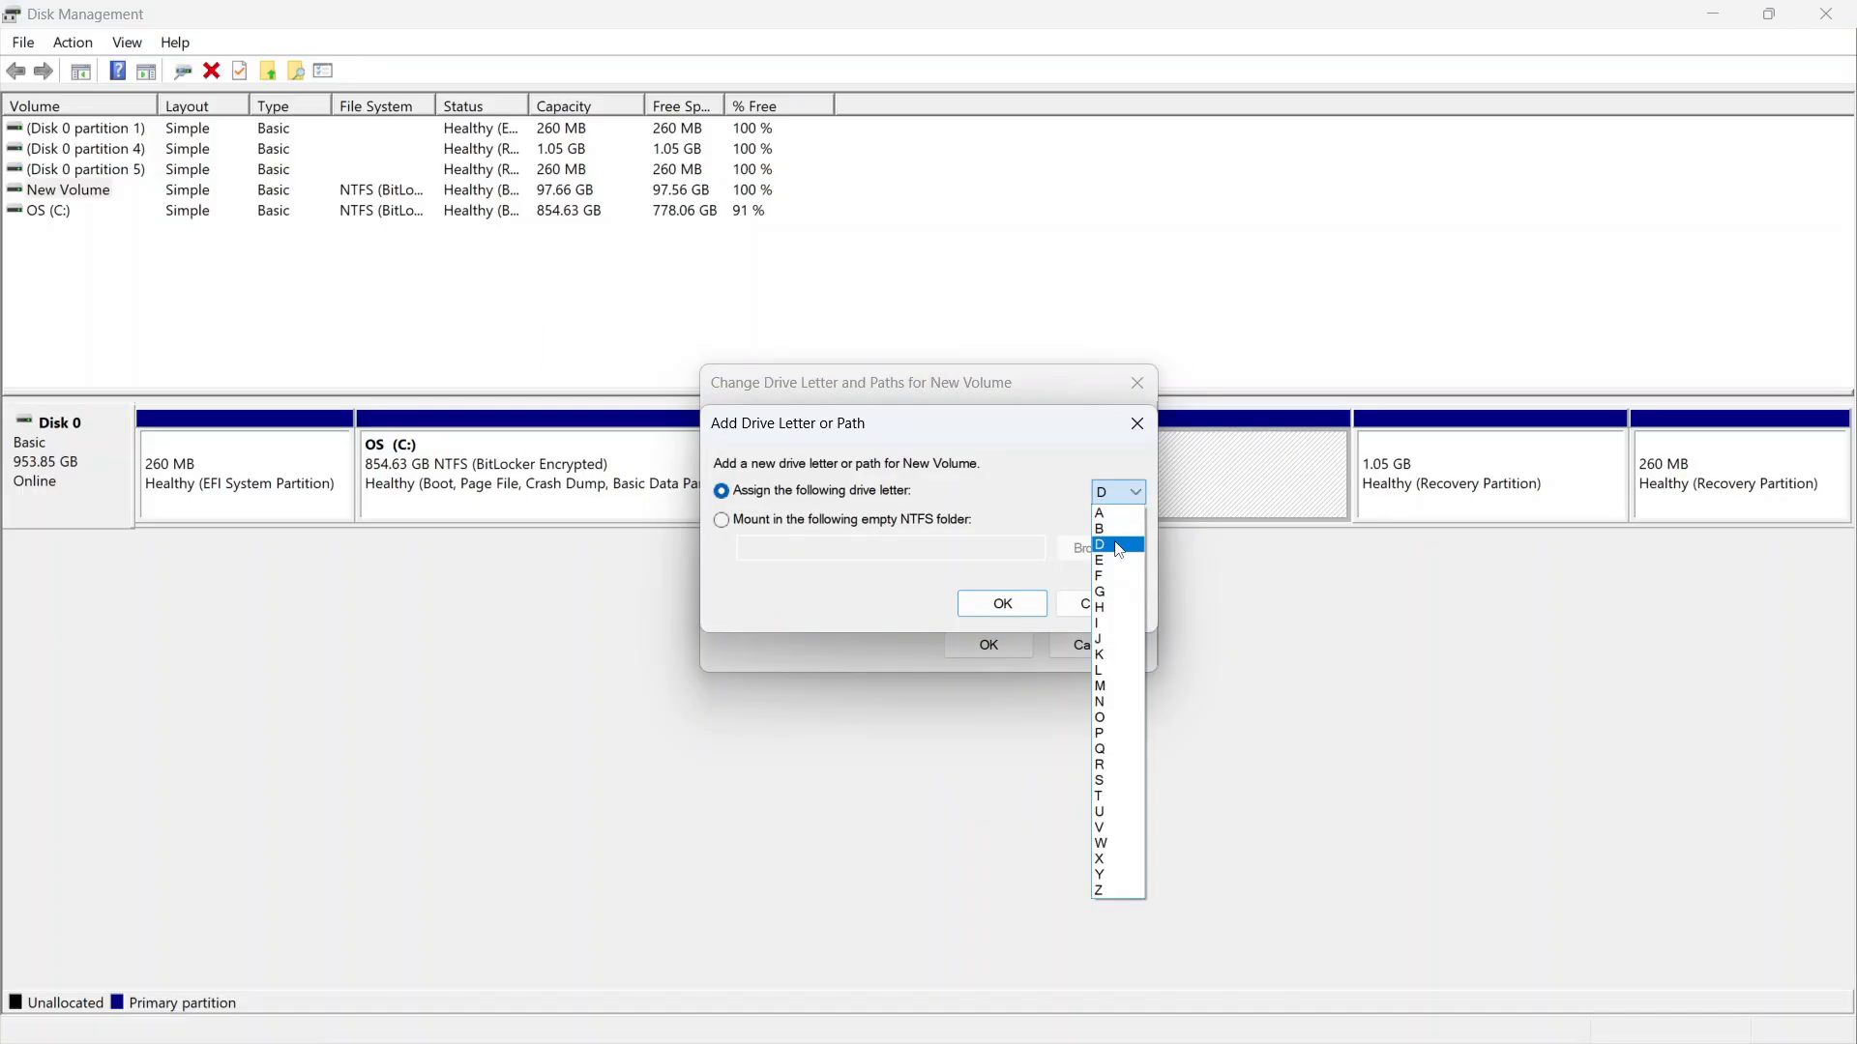
left_click(1101, 545)
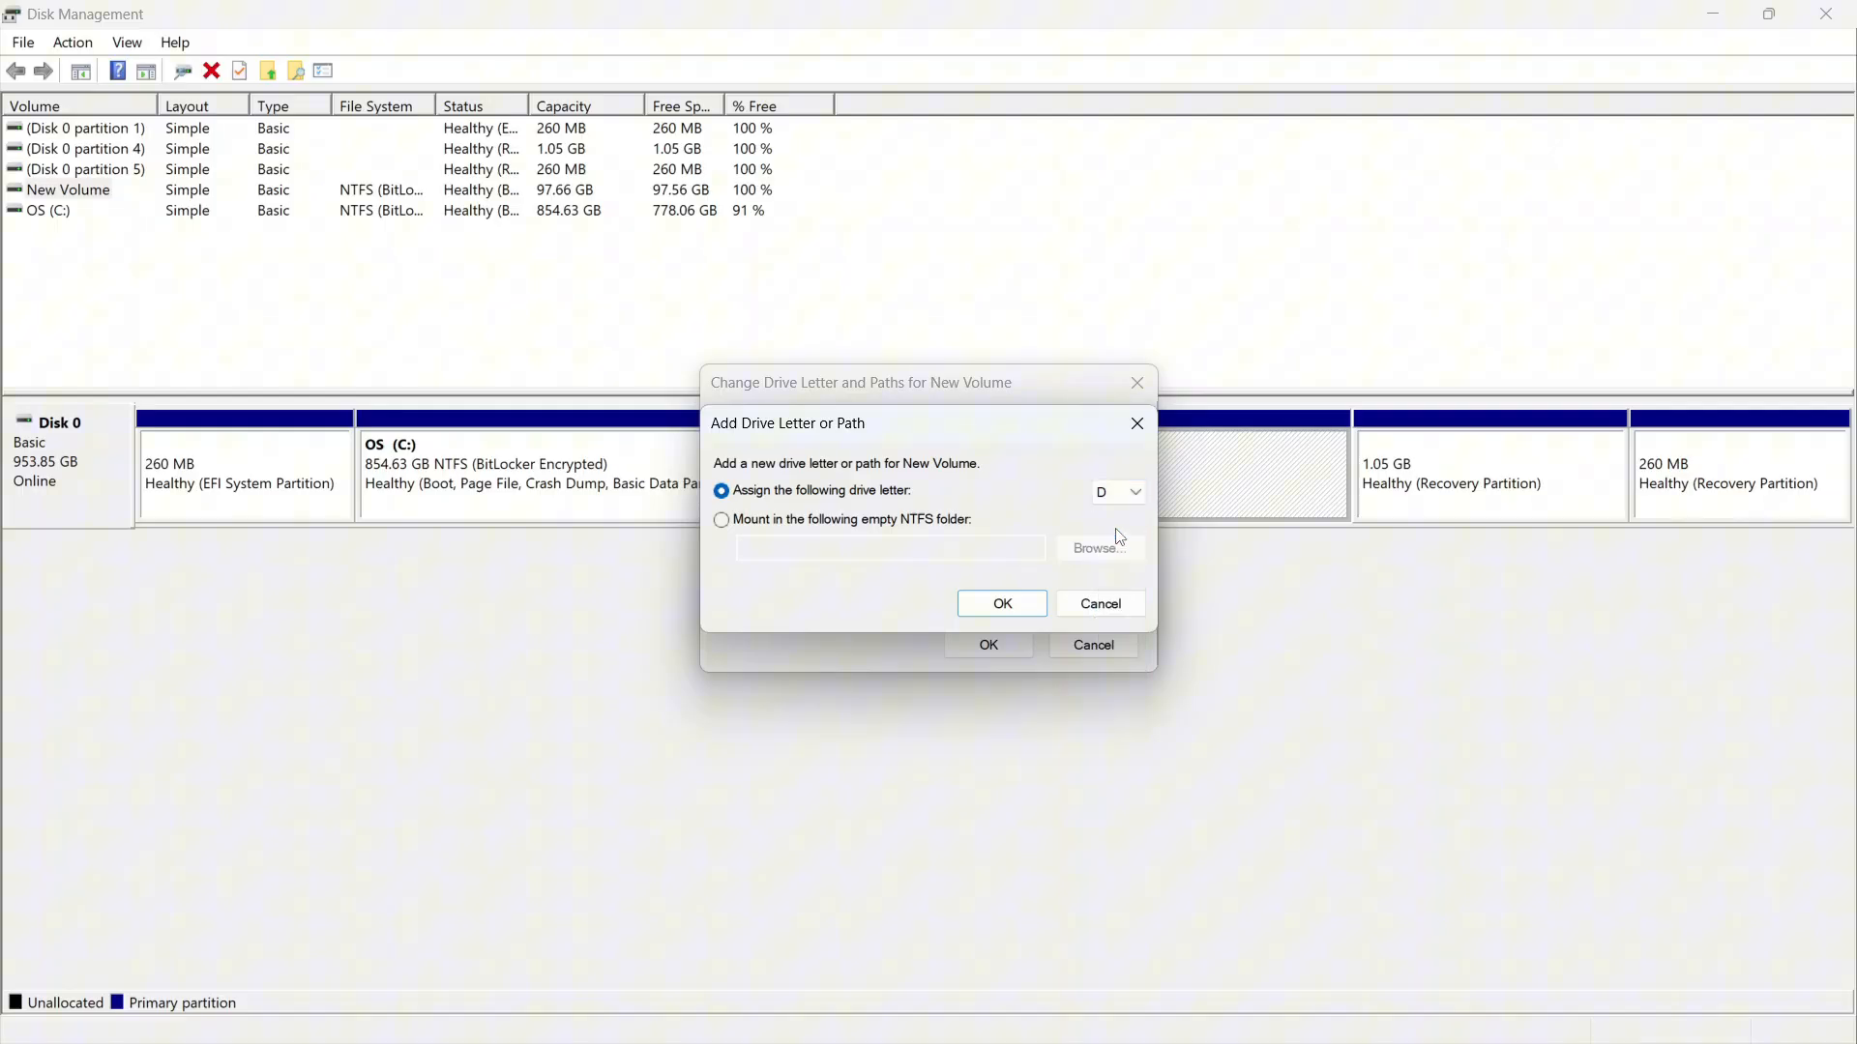
left_click(1001, 603)
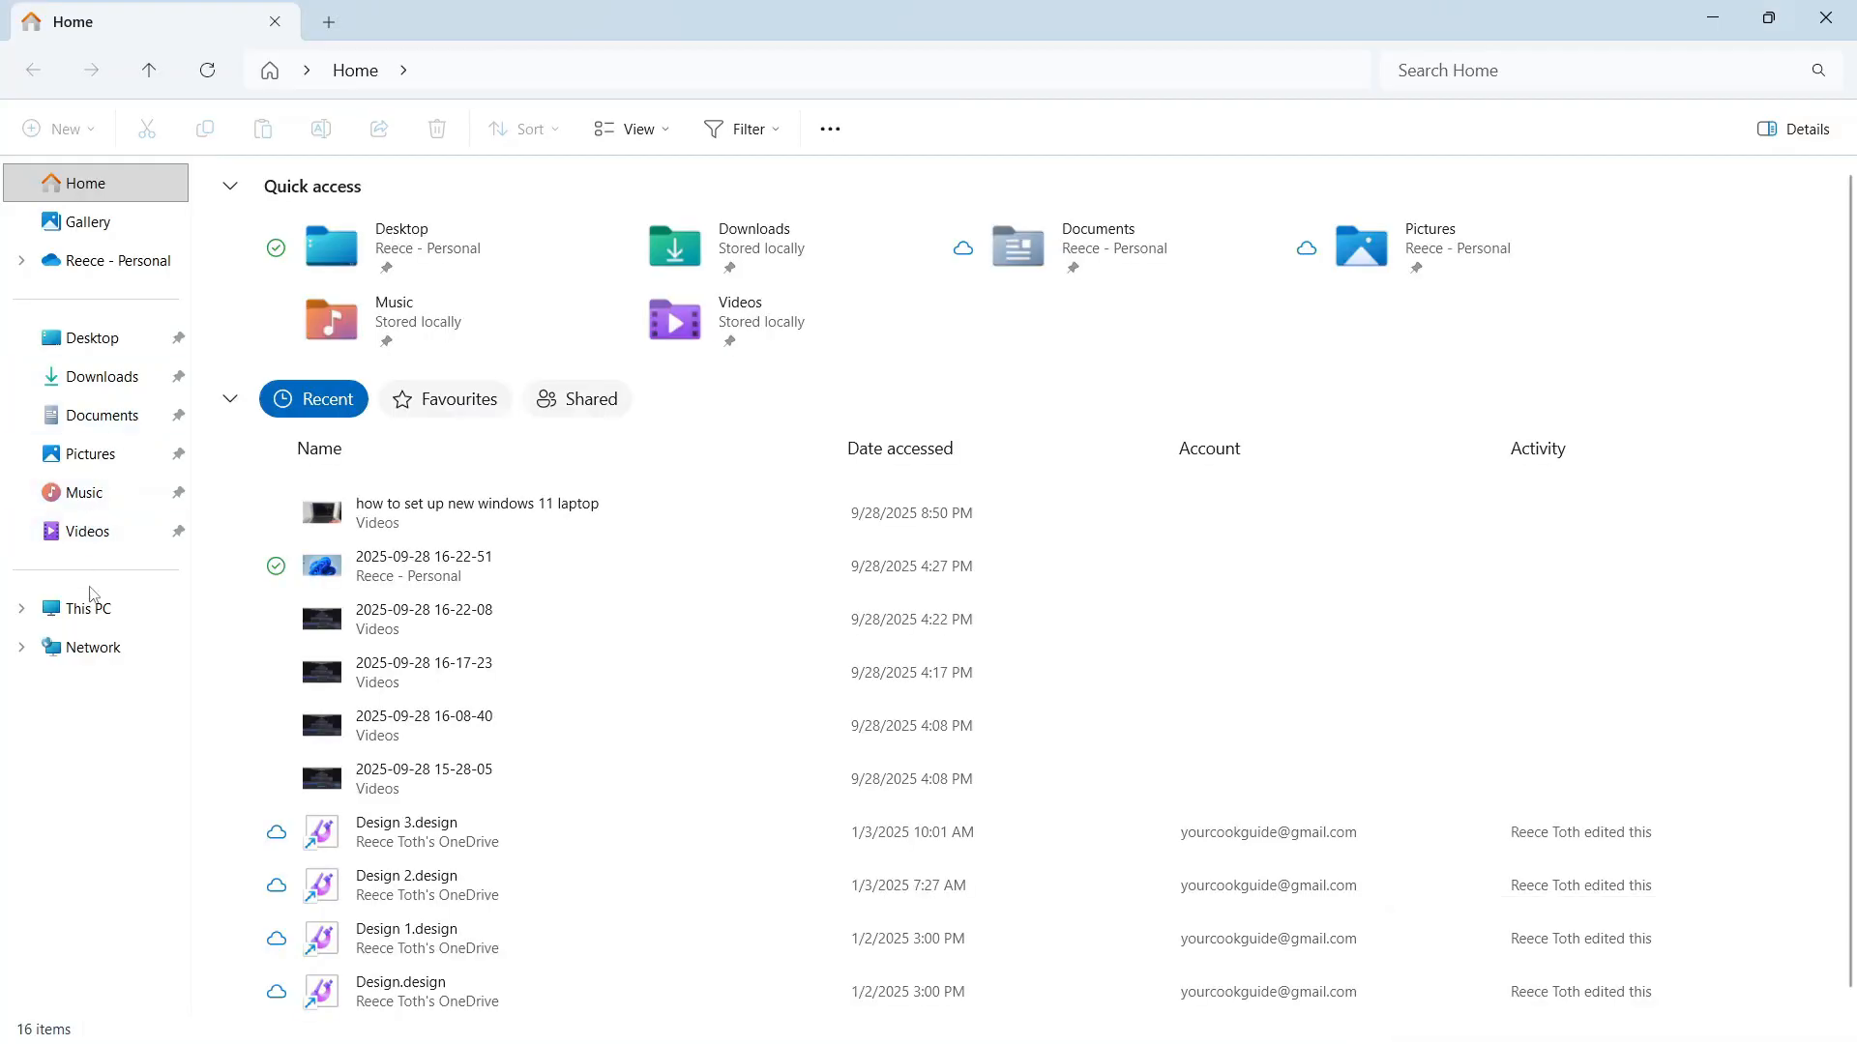
View This PC and select the New Volume (D:) drive with 97.5 GB free
left_click(89, 607)
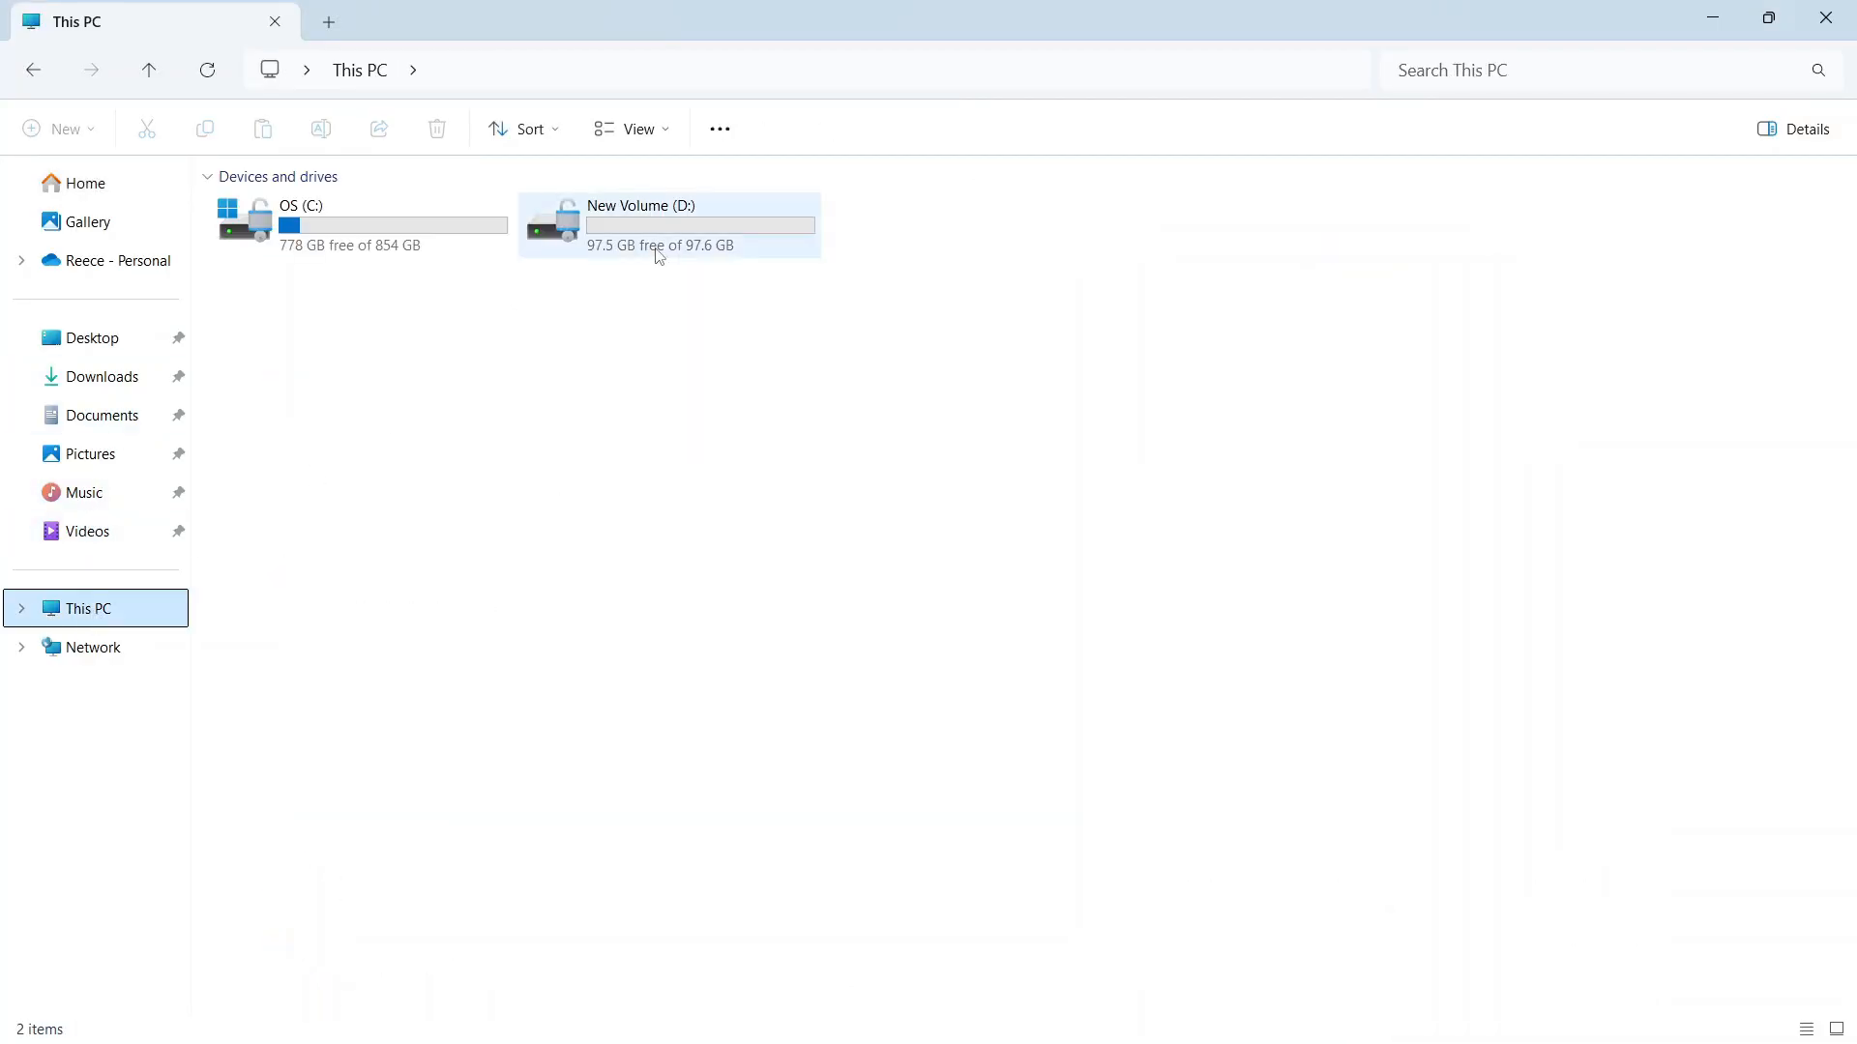
left_click(665, 225)
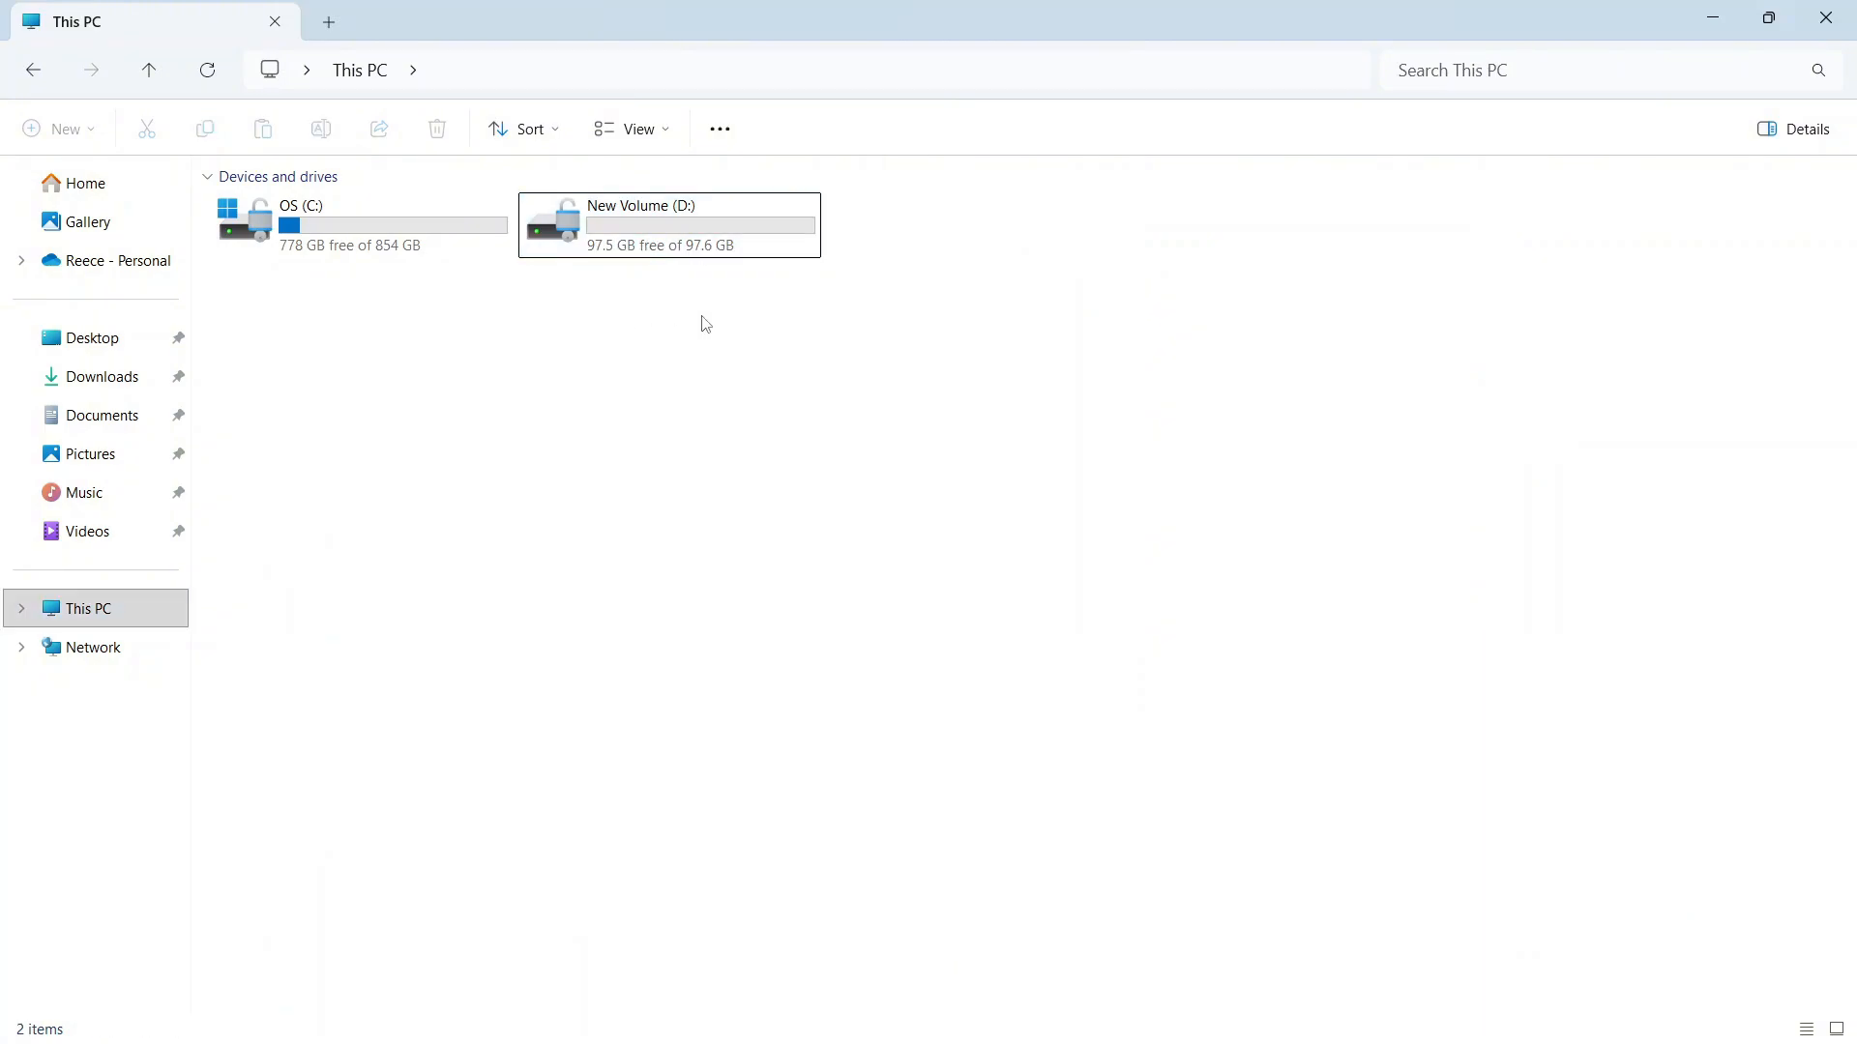
mouse_move(979, 264)
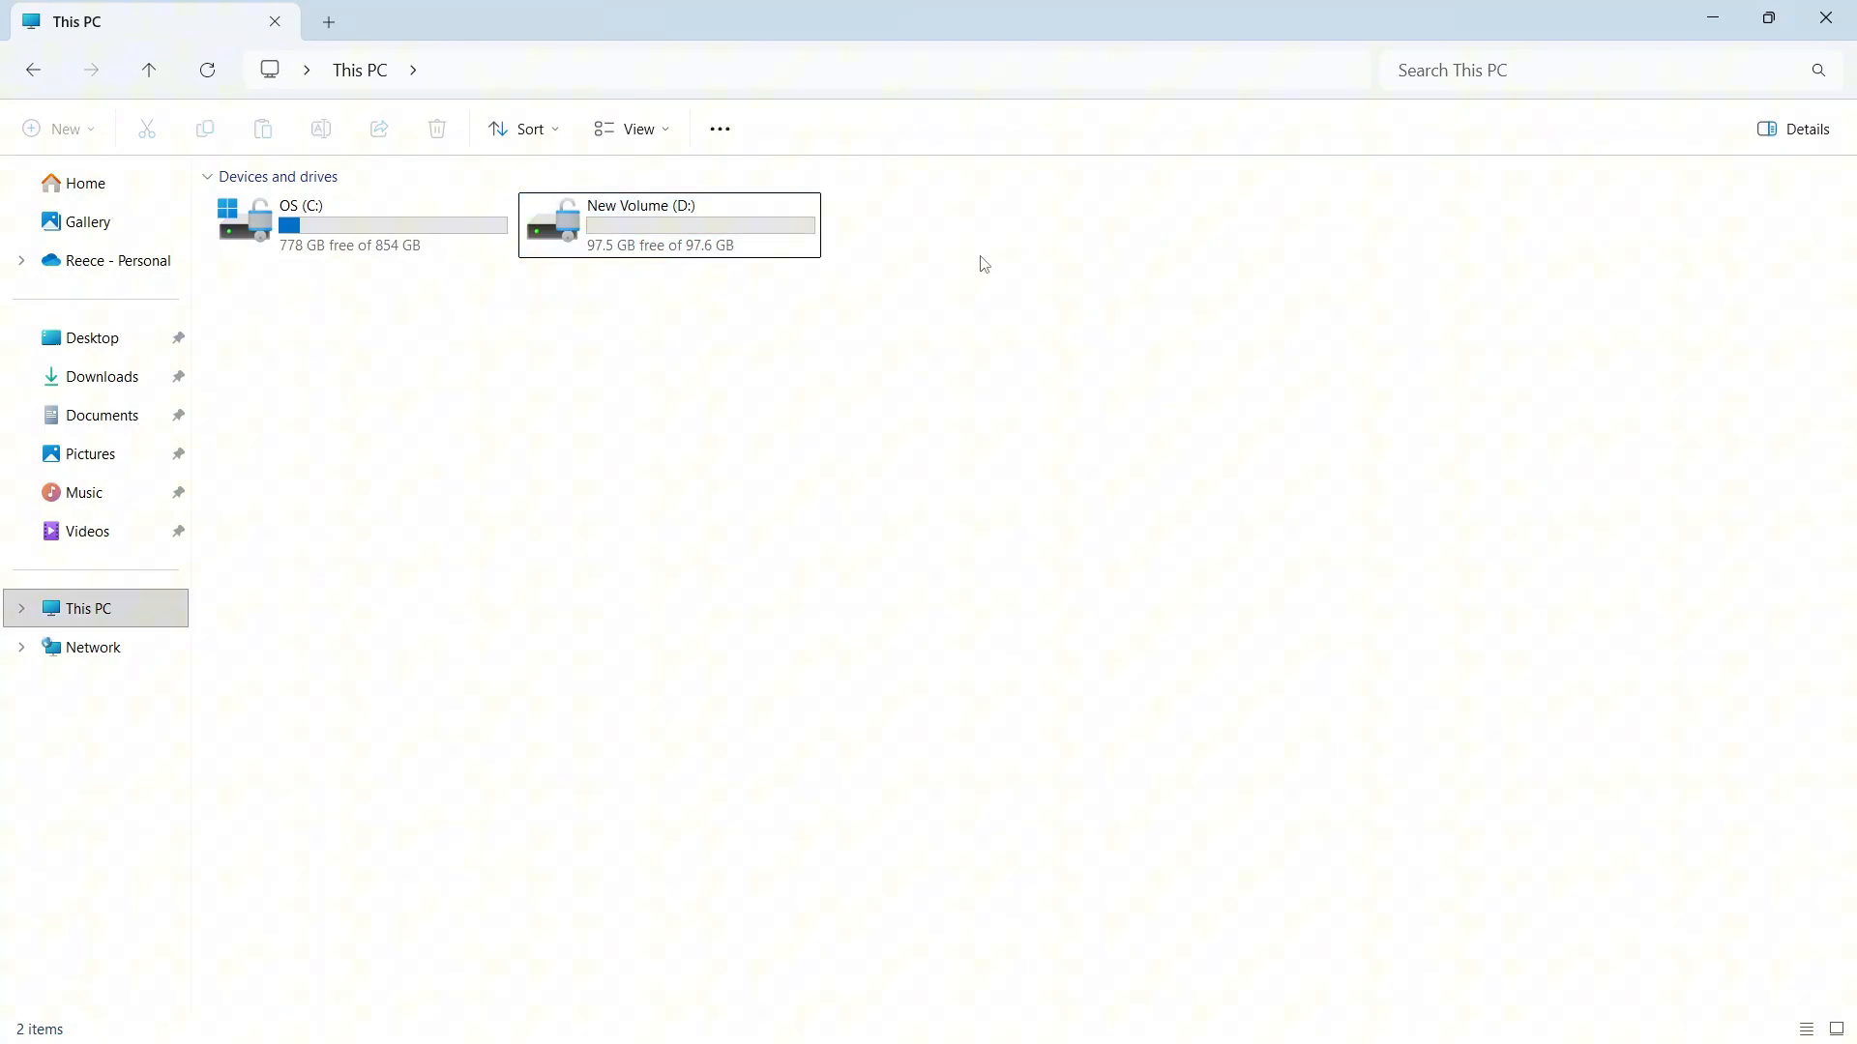
mouse_move(1184, 244)
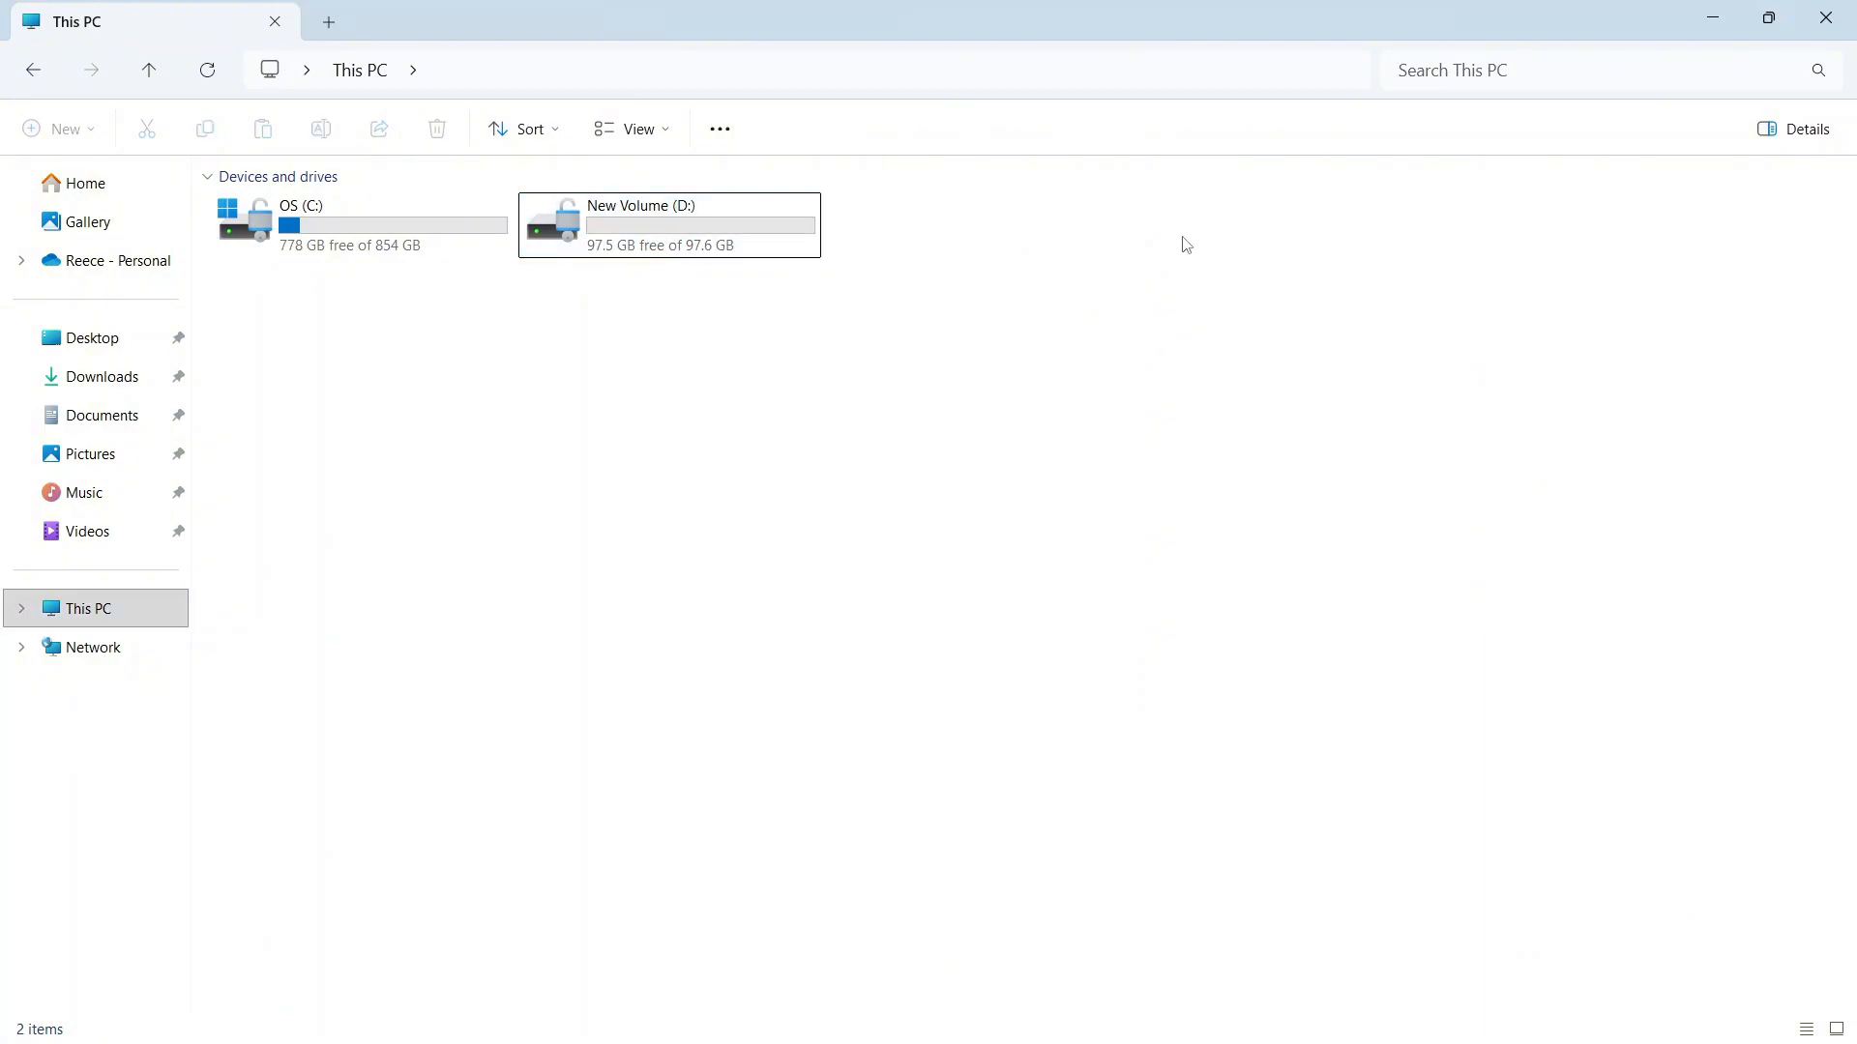